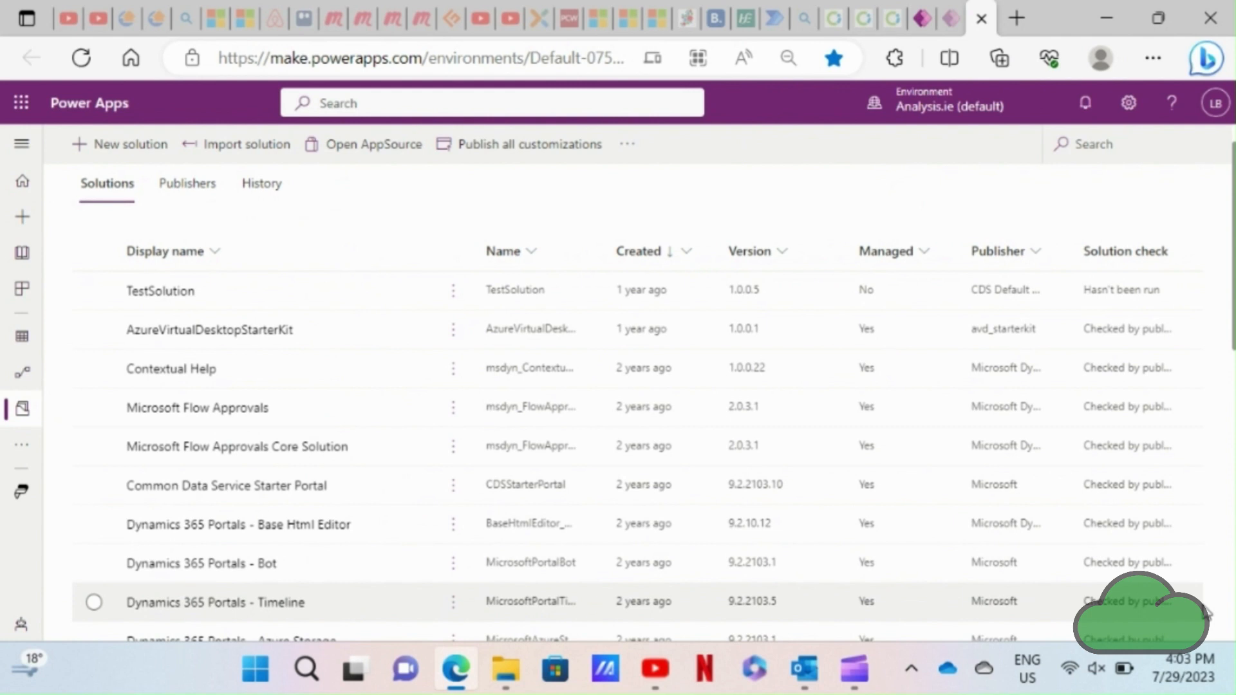
# Step: Select the My AI Builder solution row in the Analysis.ie Solutions list
pyautogui.scroll(-3)
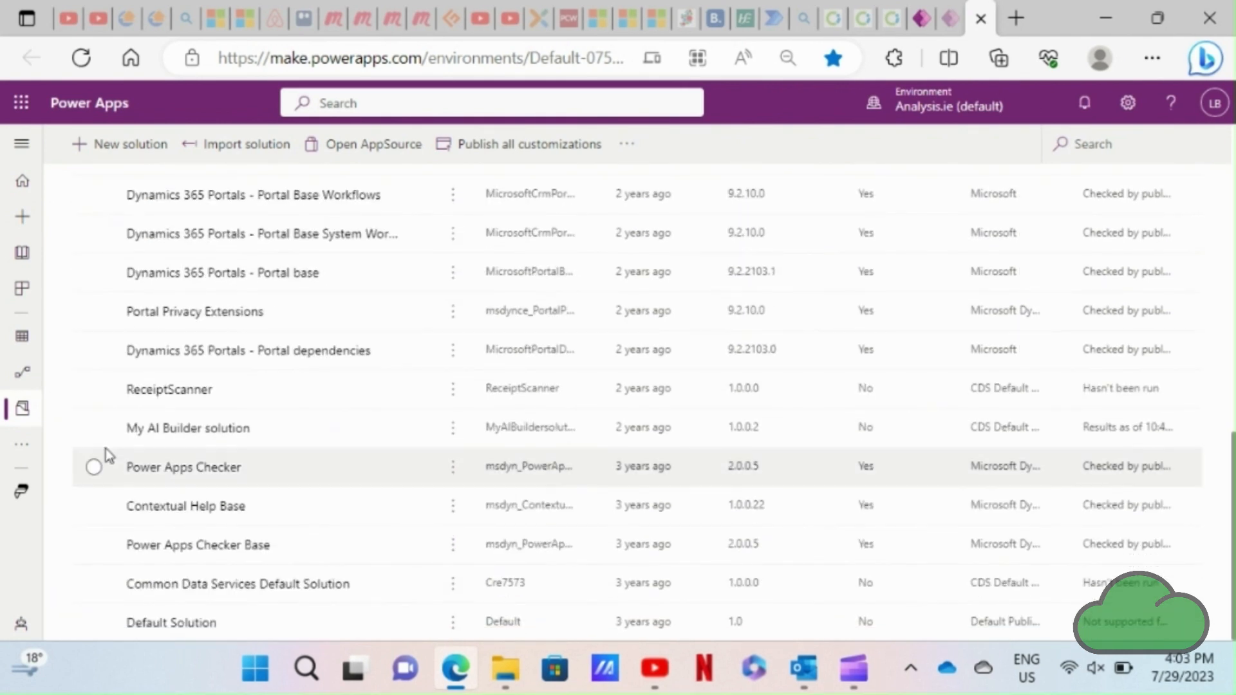
pyautogui.click(94, 428)
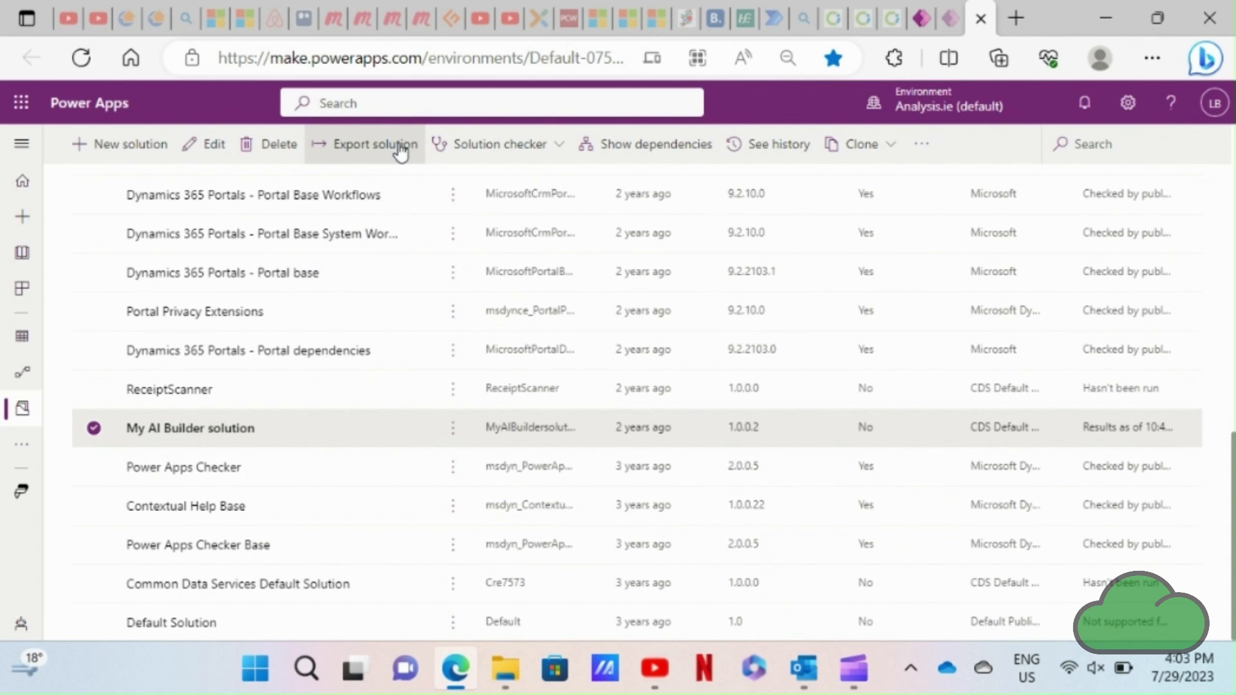
# Step: Export My AI Builder solution as Unmanaged, version 1.0.0.3, with solution checker enabled
pyautogui.click(374, 144)
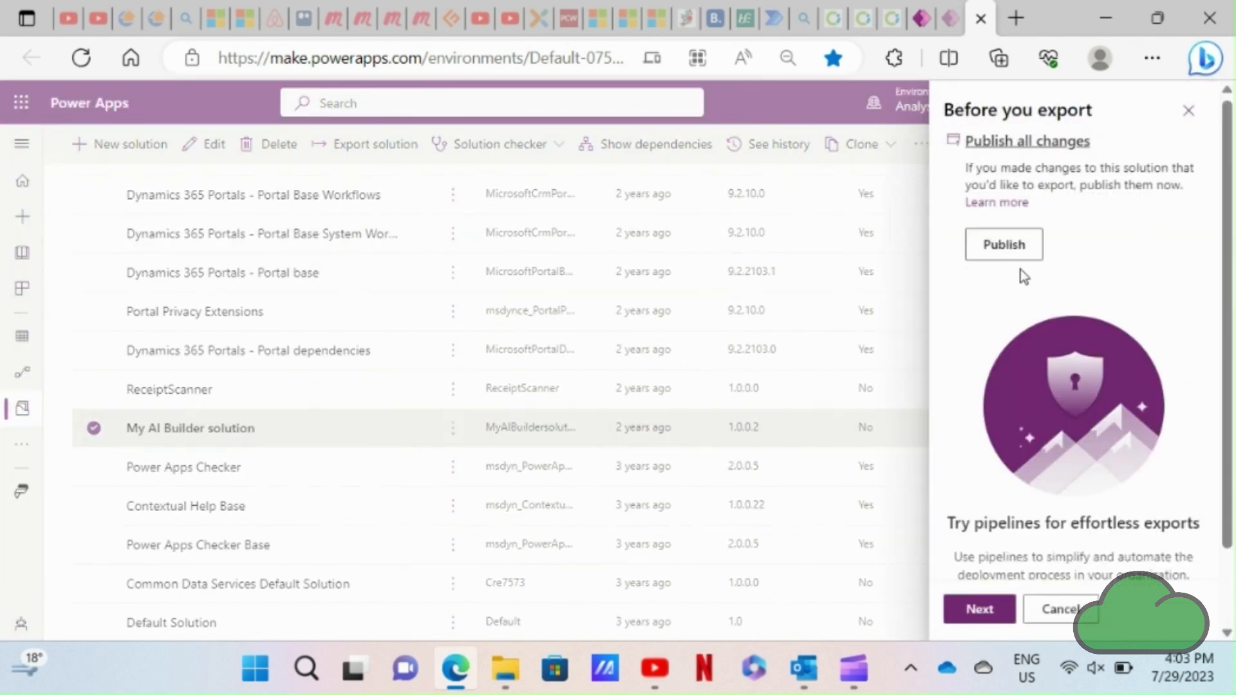
pyautogui.scroll(-3)
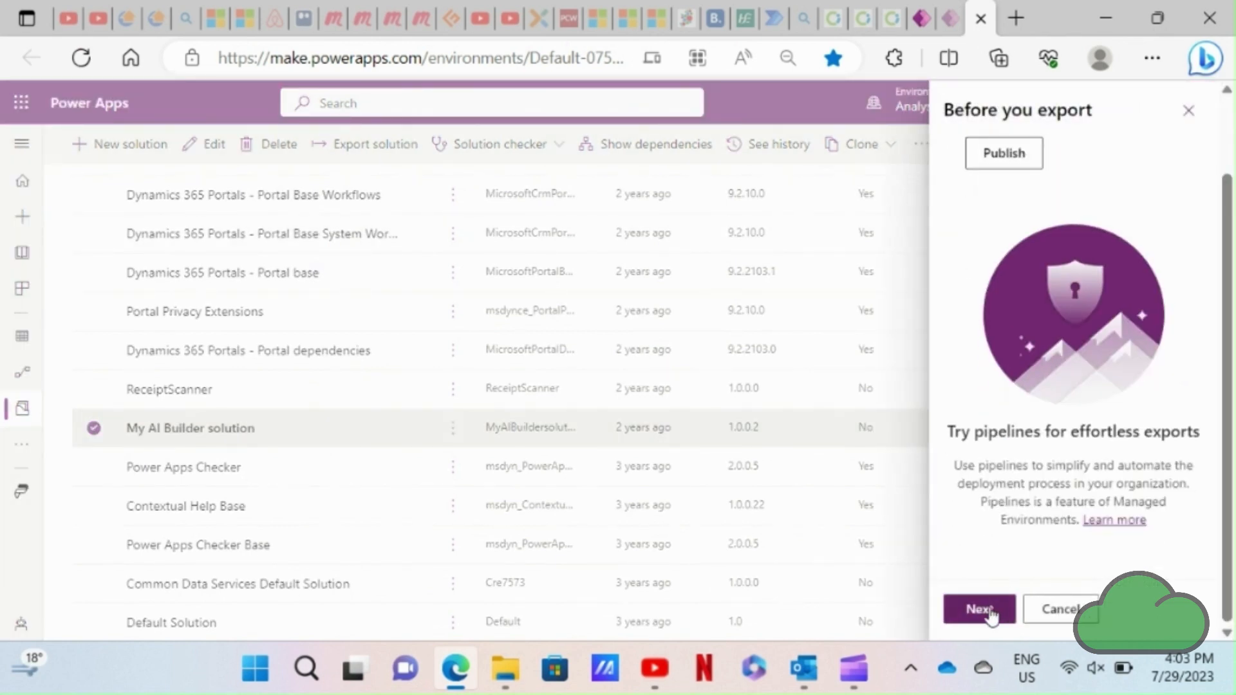
pyautogui.click(978, 609)
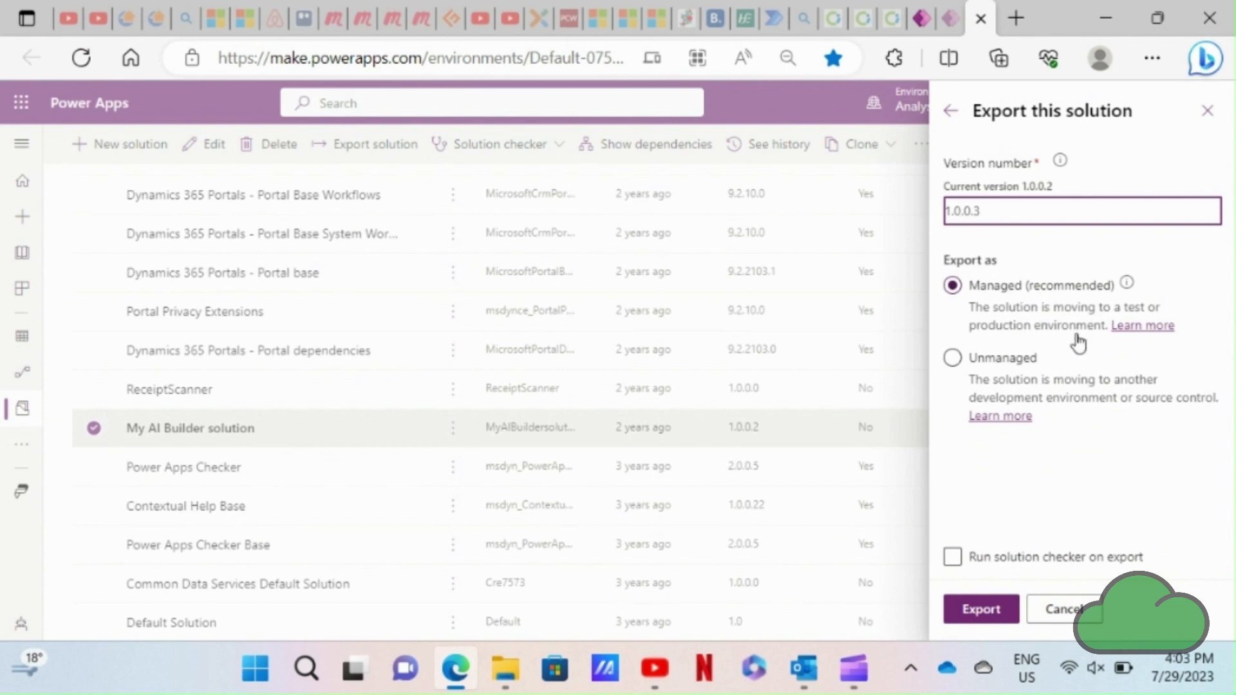
pyautogui.click(952, 357)
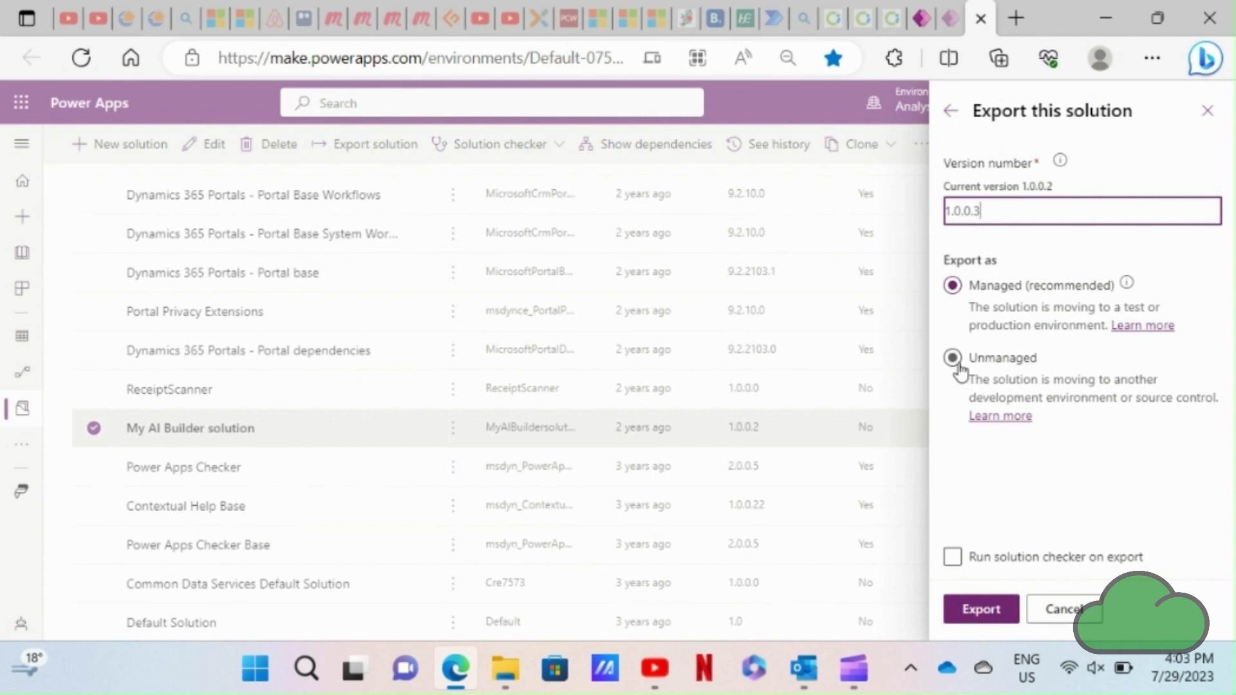
pyautogui.click(951, 357)
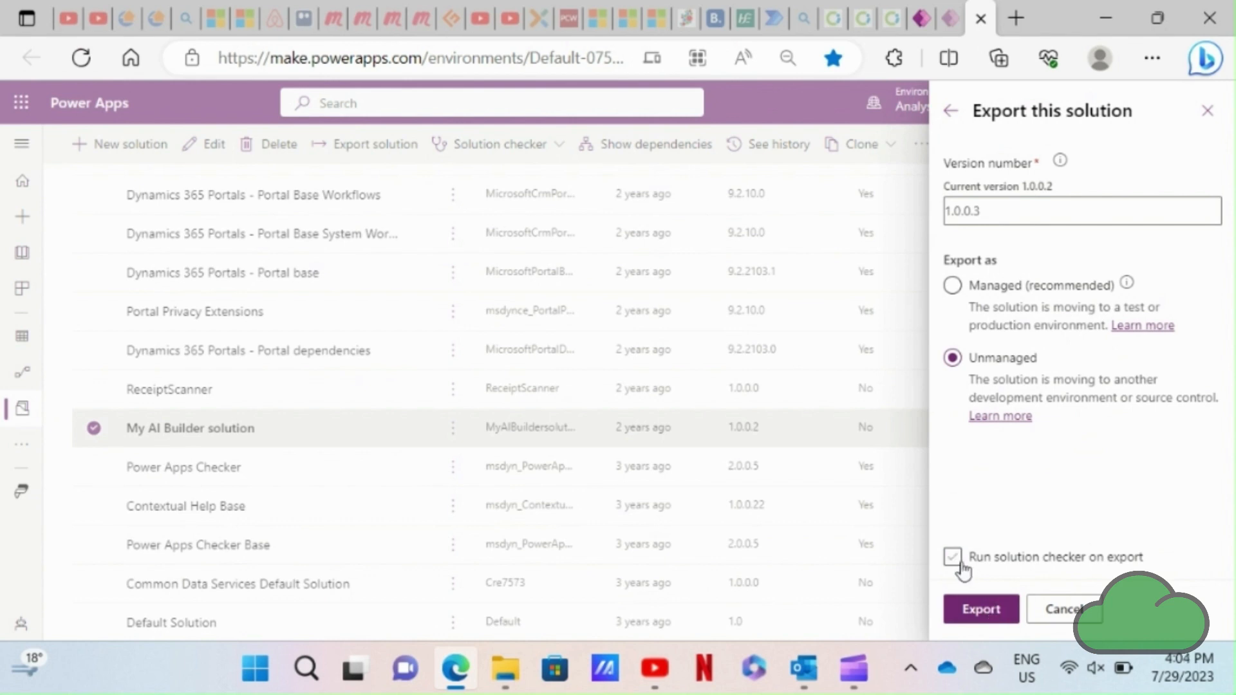
pyautogui.click(980, 609)
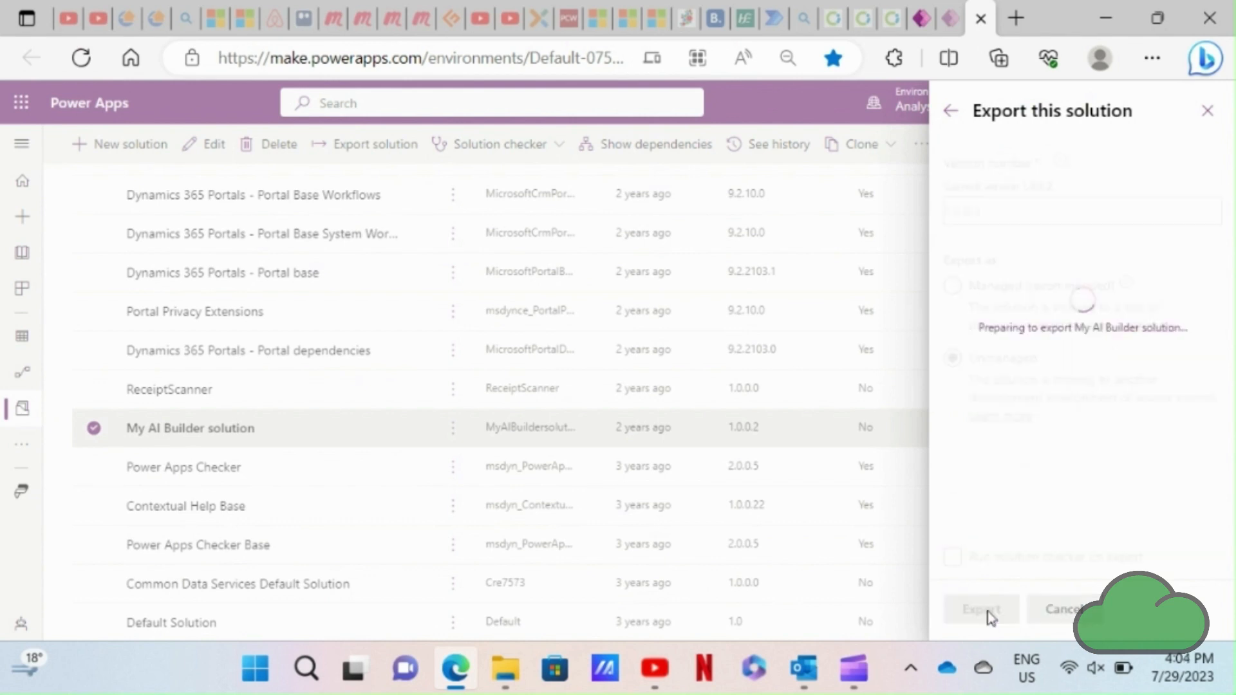
pyautogui.moveTo(1108, 502)
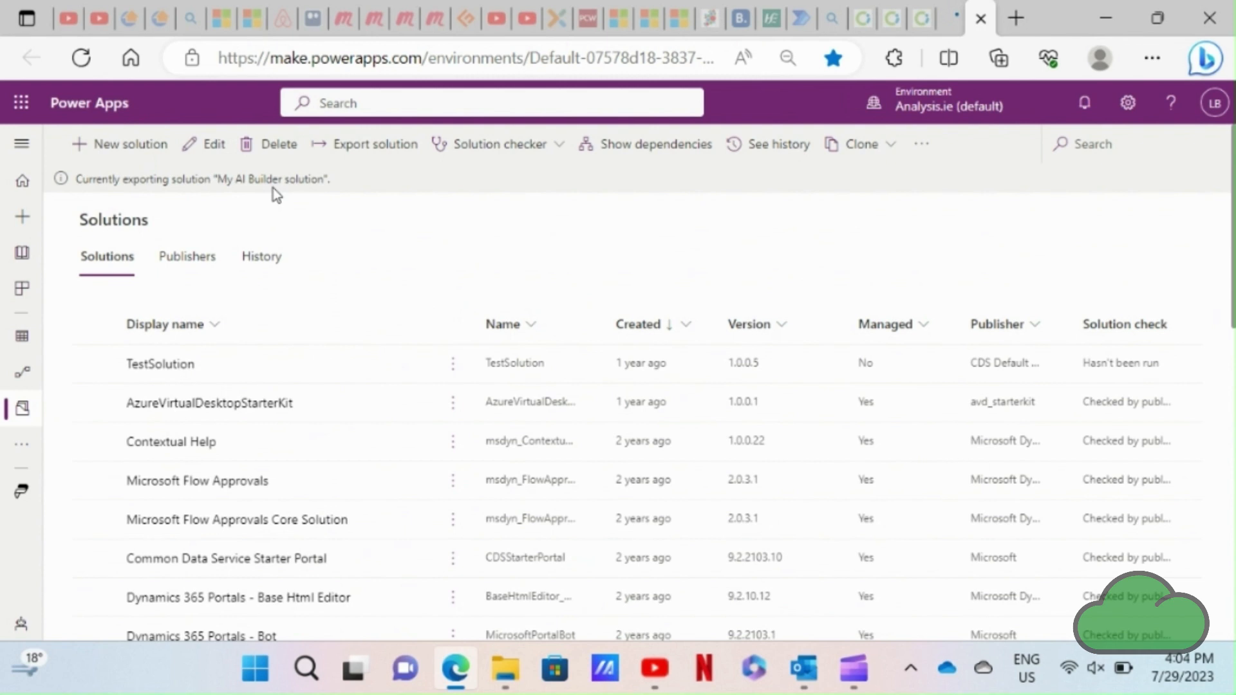
pyautogui.moveTo(525, 255)
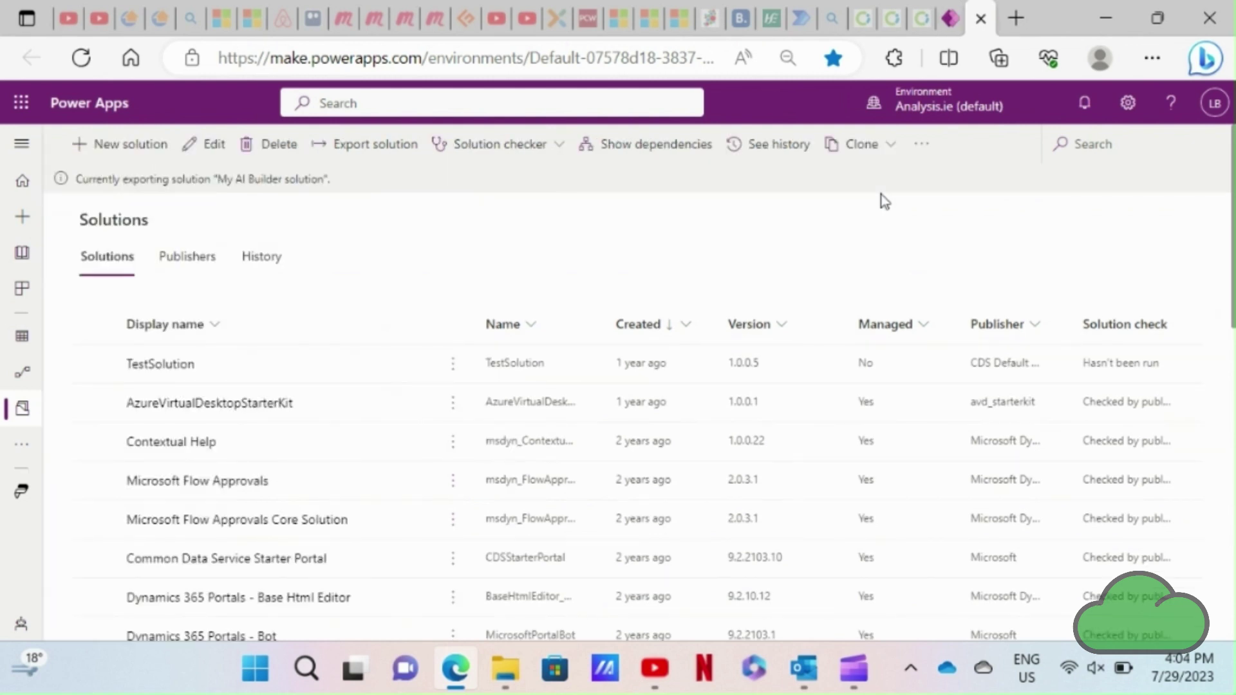
pyautogui.moveTo(511, 258)
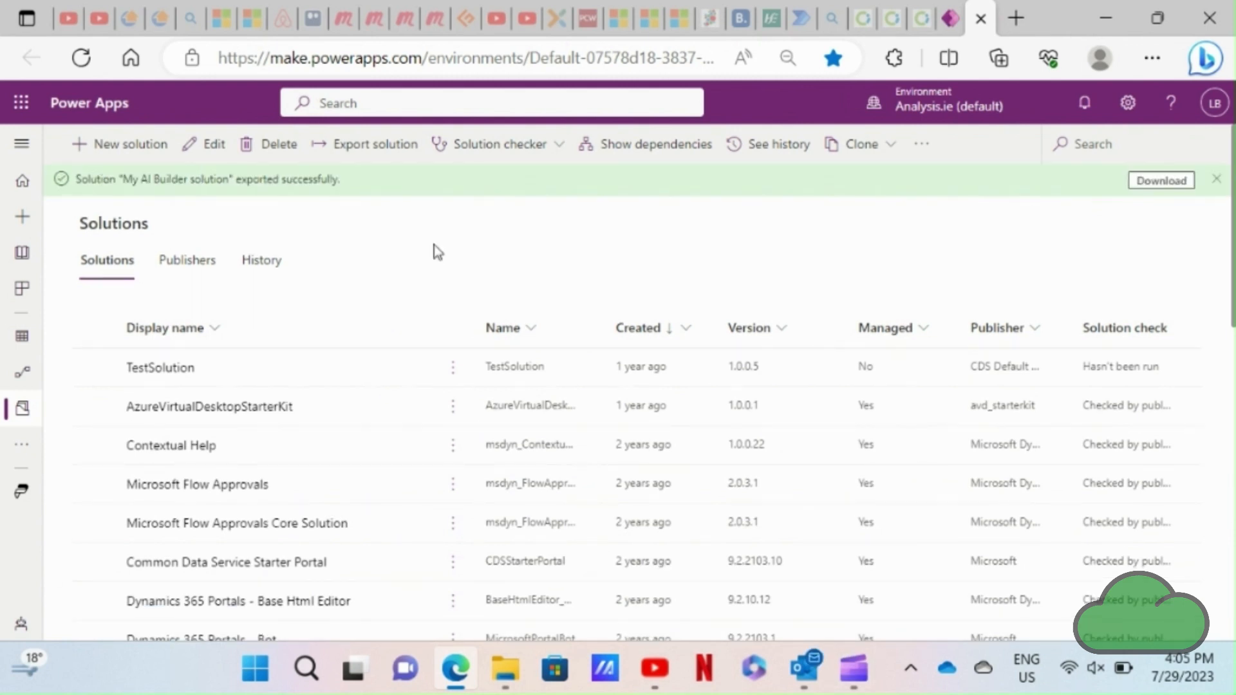
# Step: Switch to the Testing1 environment and load its Solutions page
pyautogui.click(949, 103)
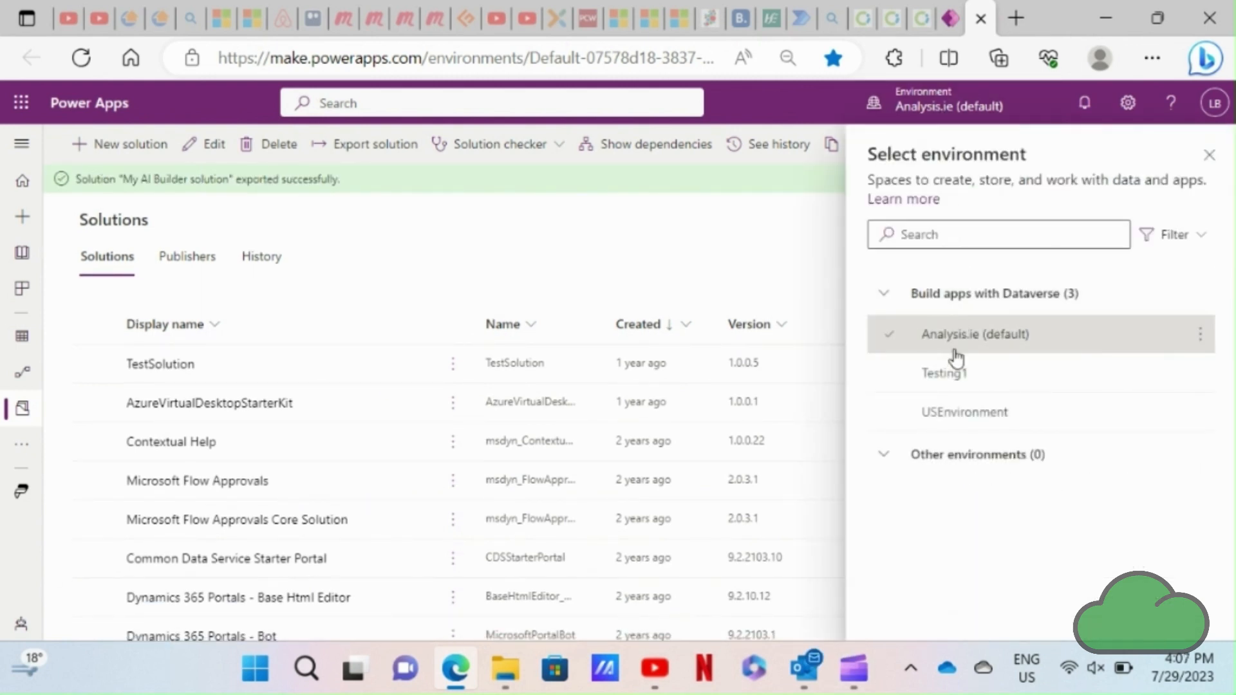
pyautogui.click(944, 374)
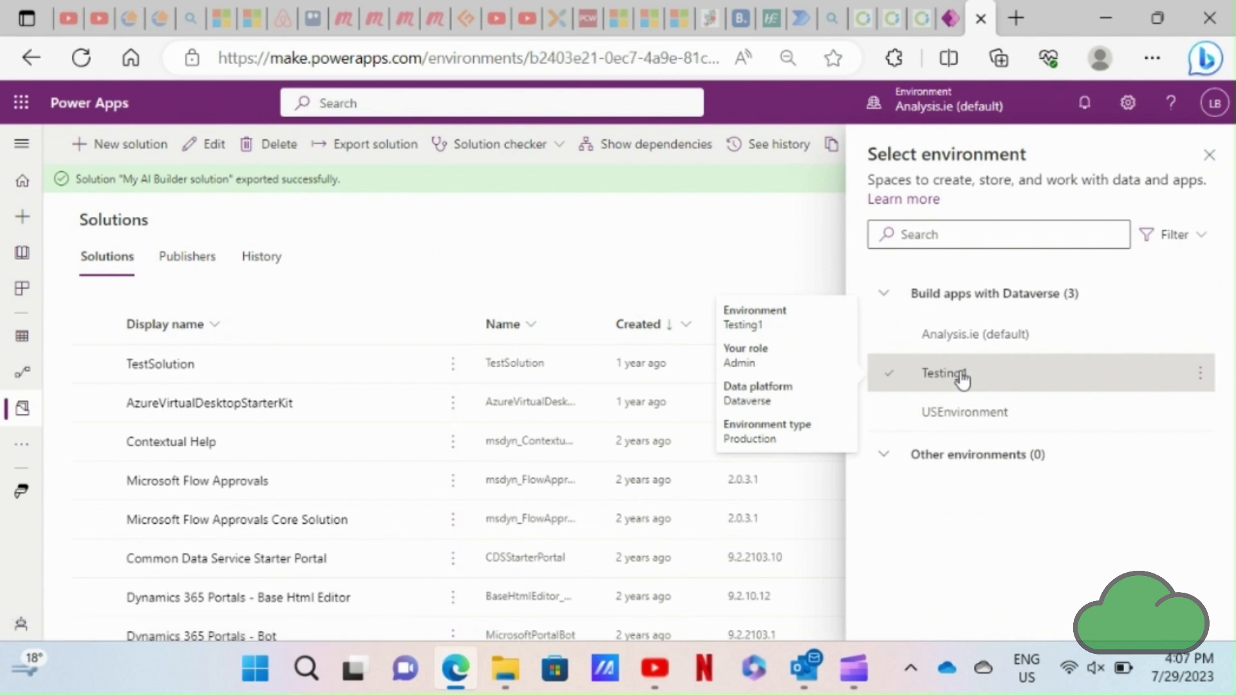
pyautogui.click(942, 373)
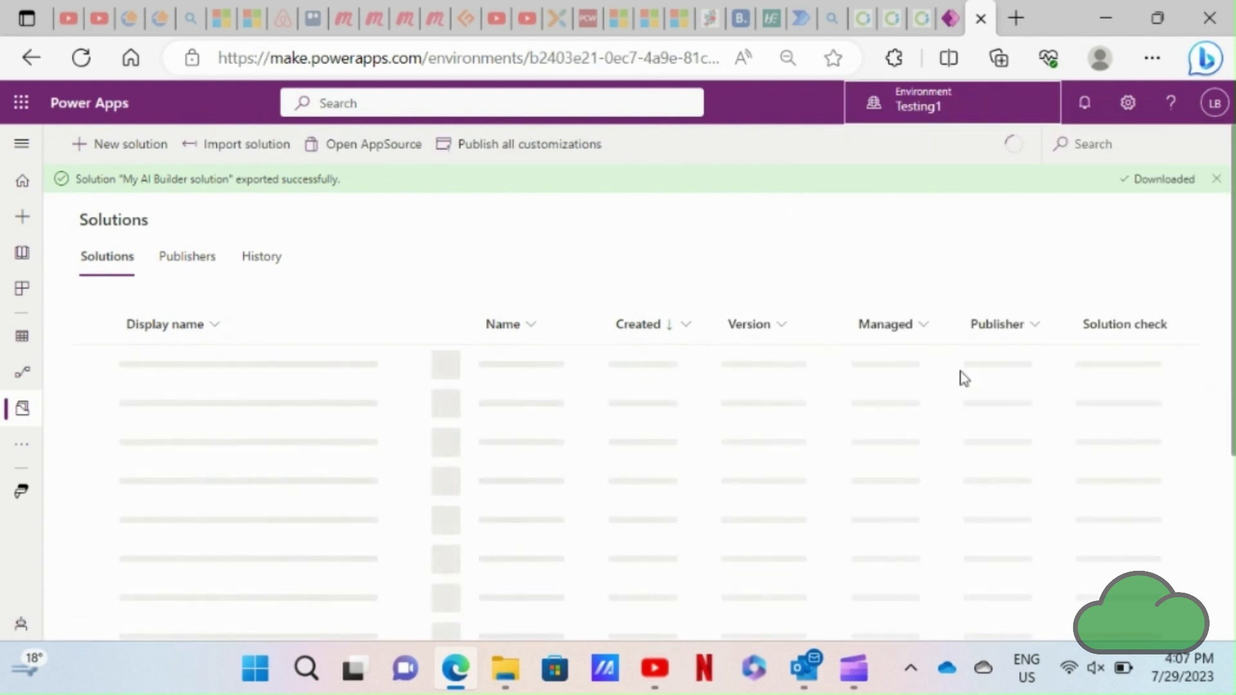
pyautogui.moveTo(834, 290)
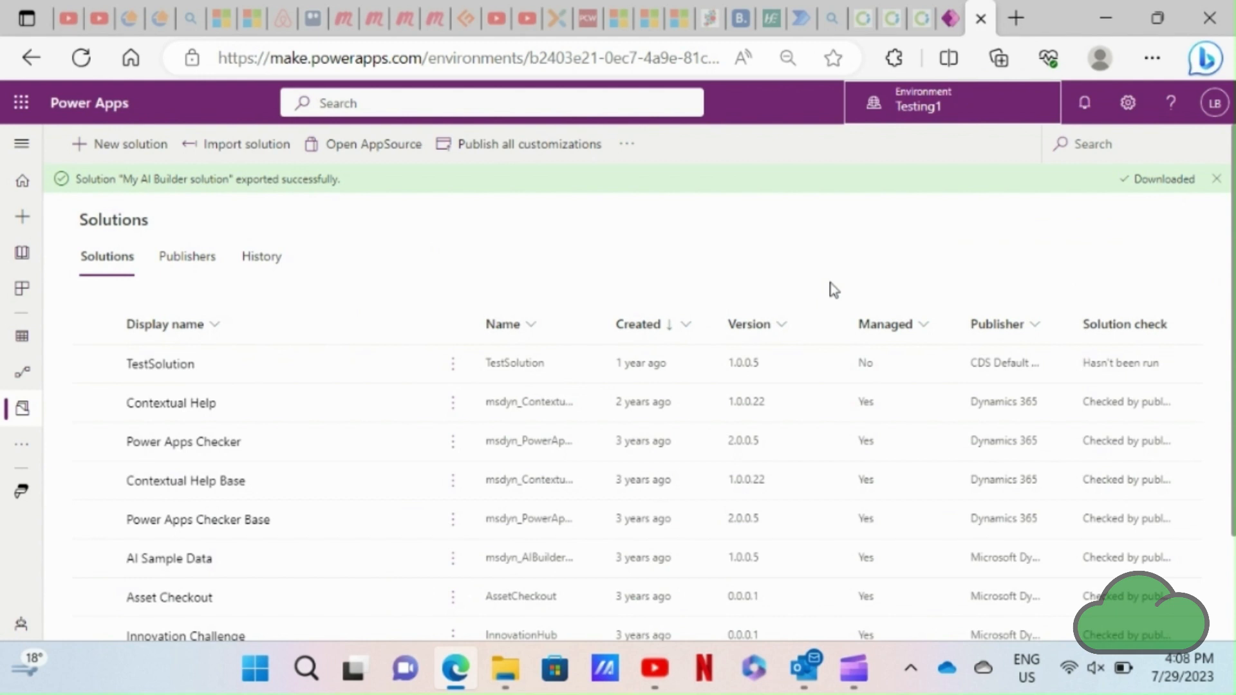
pyautogui.scroll(-3)
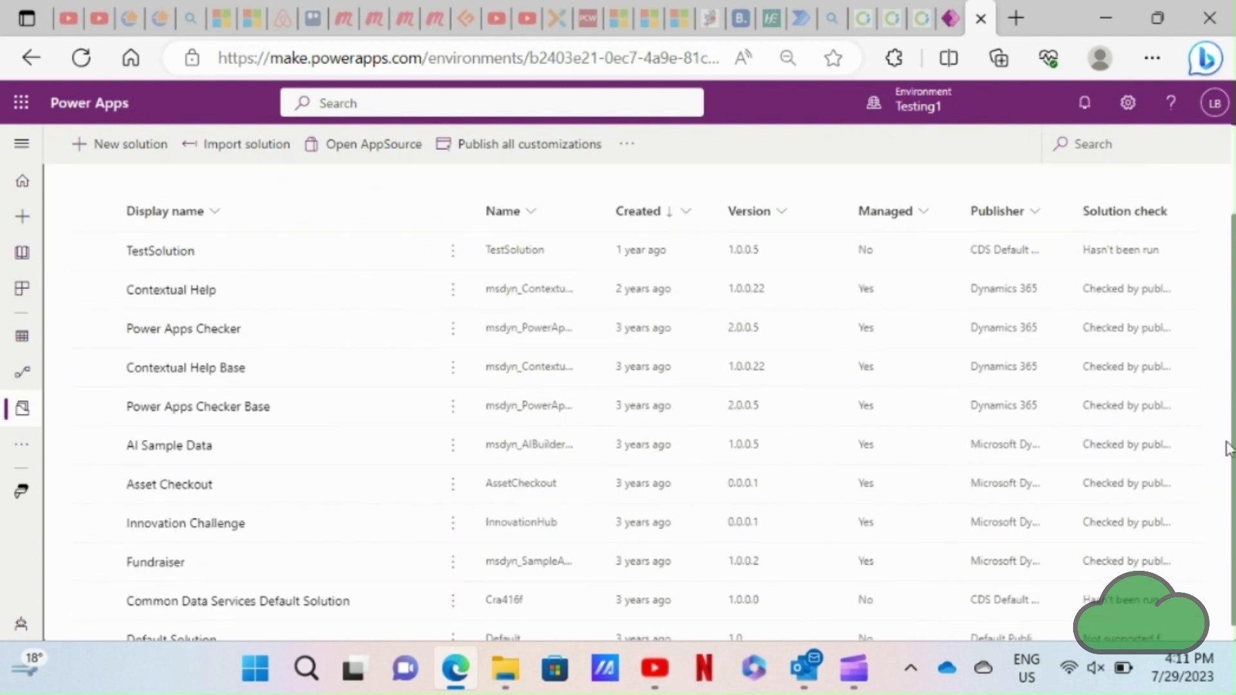
pyautogui.click(1151, 58)
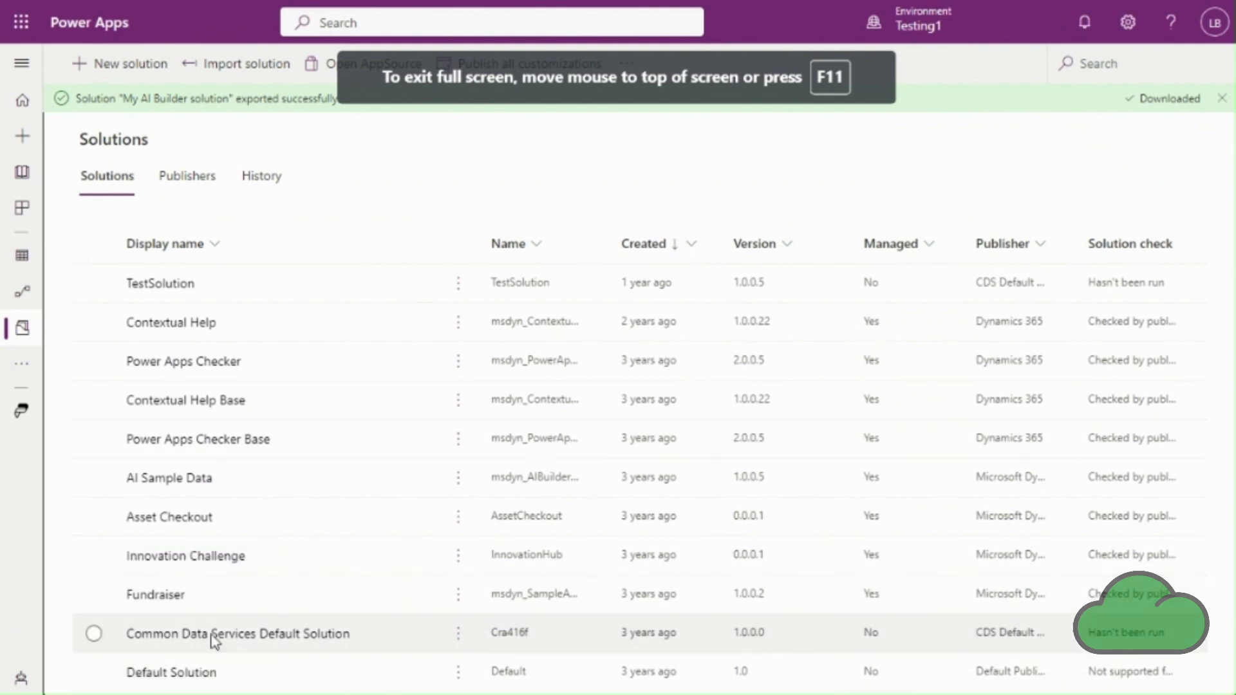
pyautogui.moveTo(249, 265)
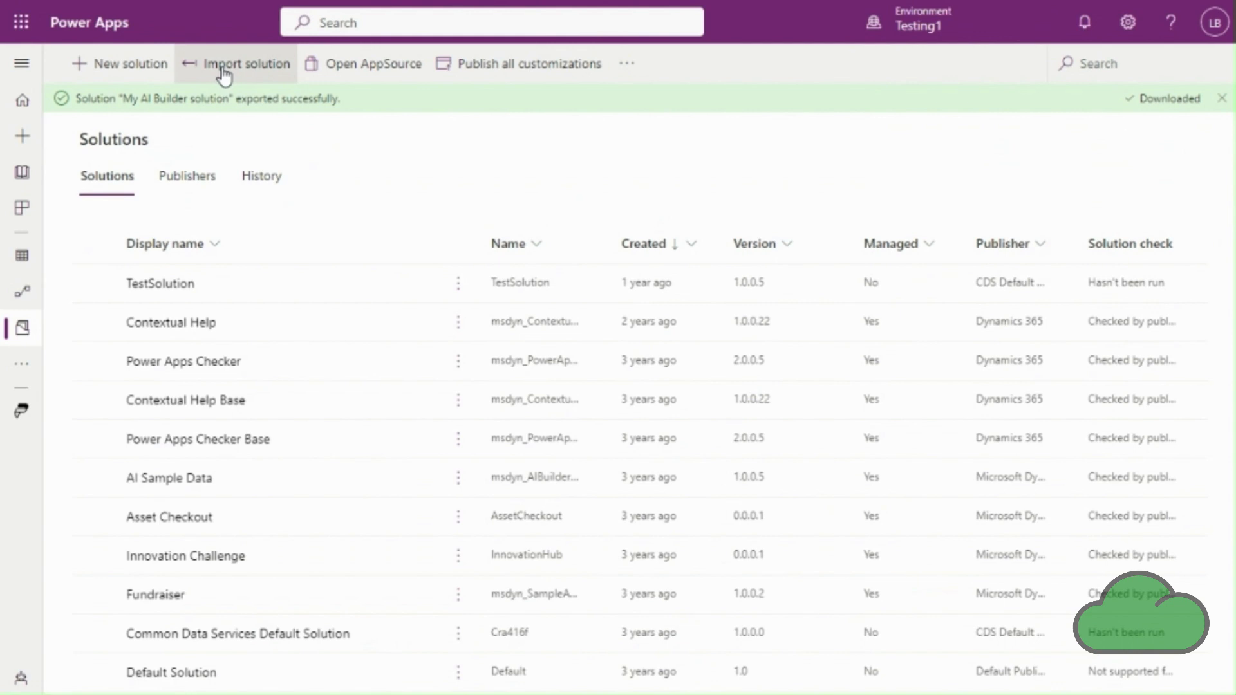
# Step: Start an import into Testing1 and choose MyAIBuildersolution_1_0_0_3.zip from Downloads
pyautogui.click(245, 64)
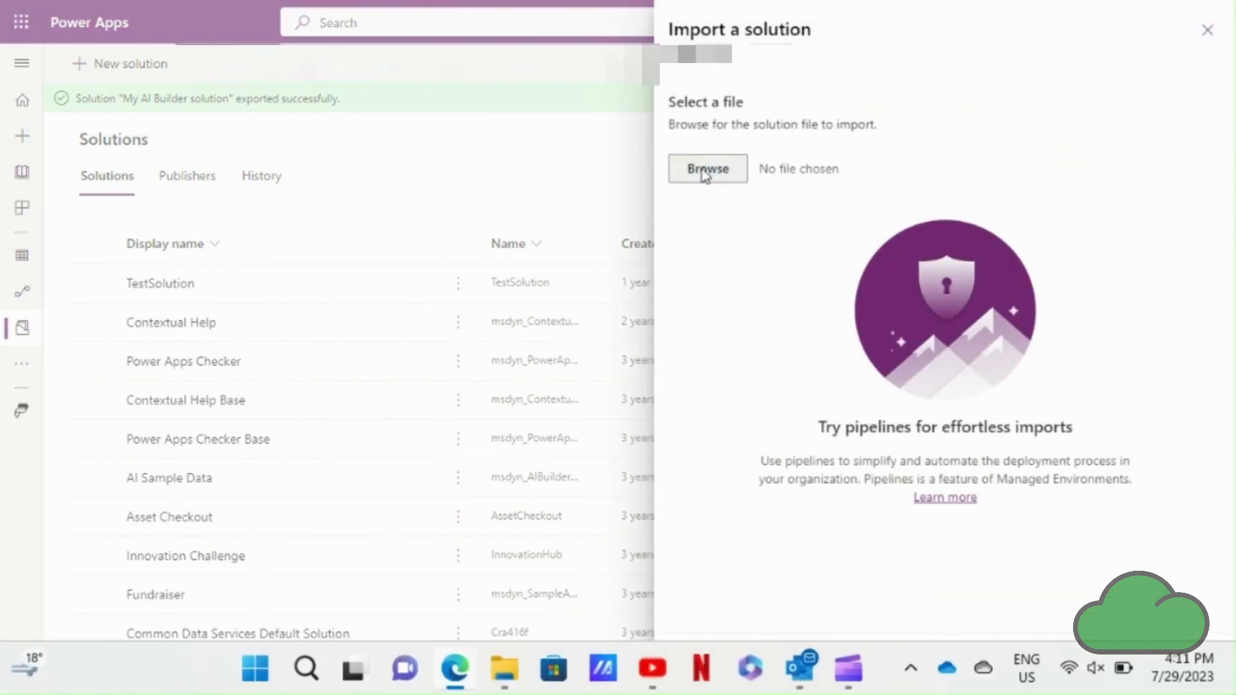
pyautogui.click(706, 169)
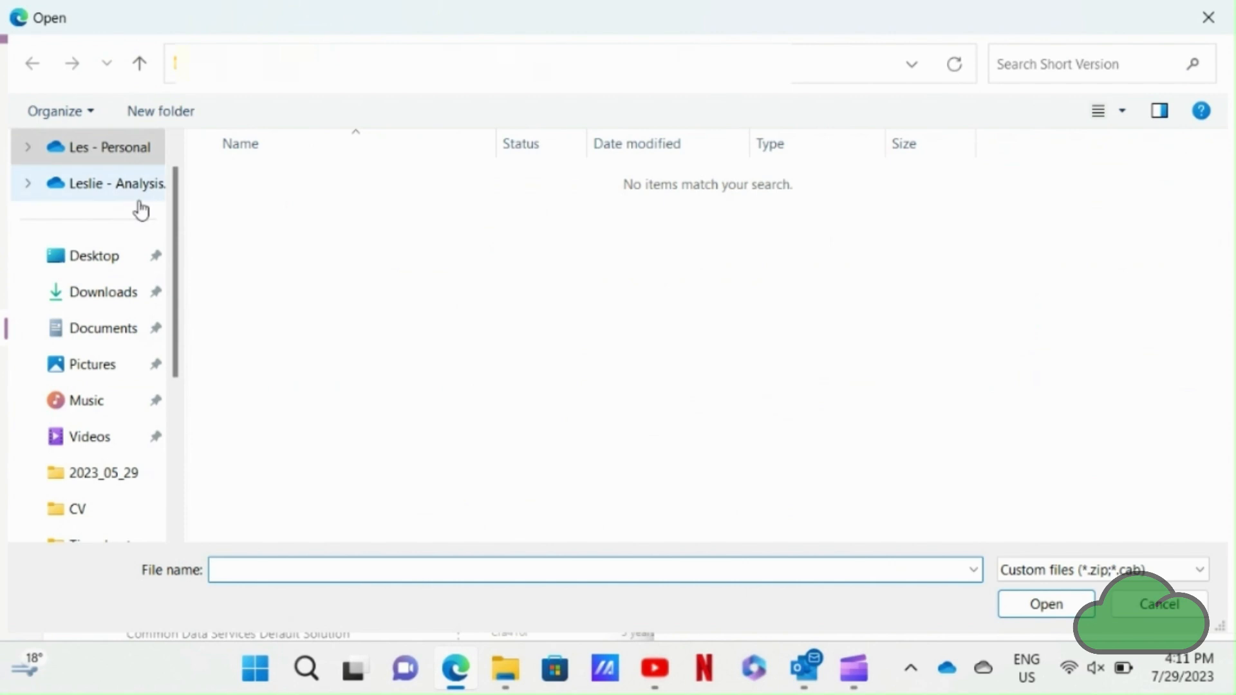
pyautogui.click(101, 292)
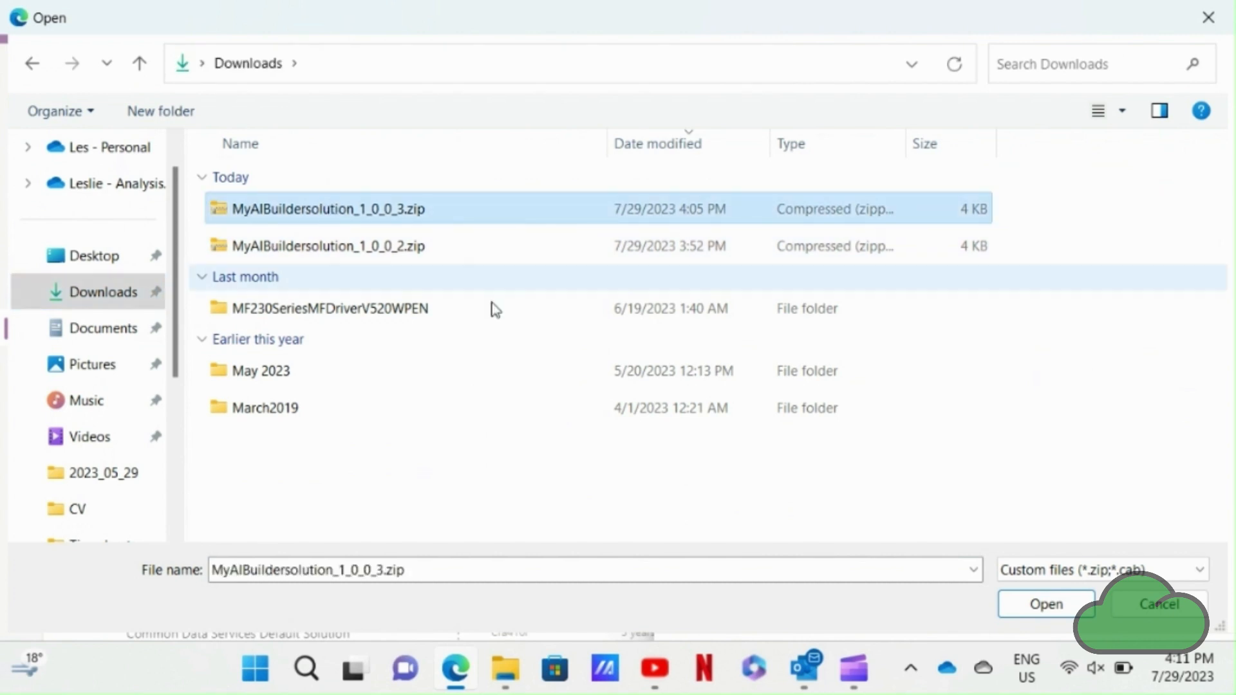
pyautogui.click(1045, 604)
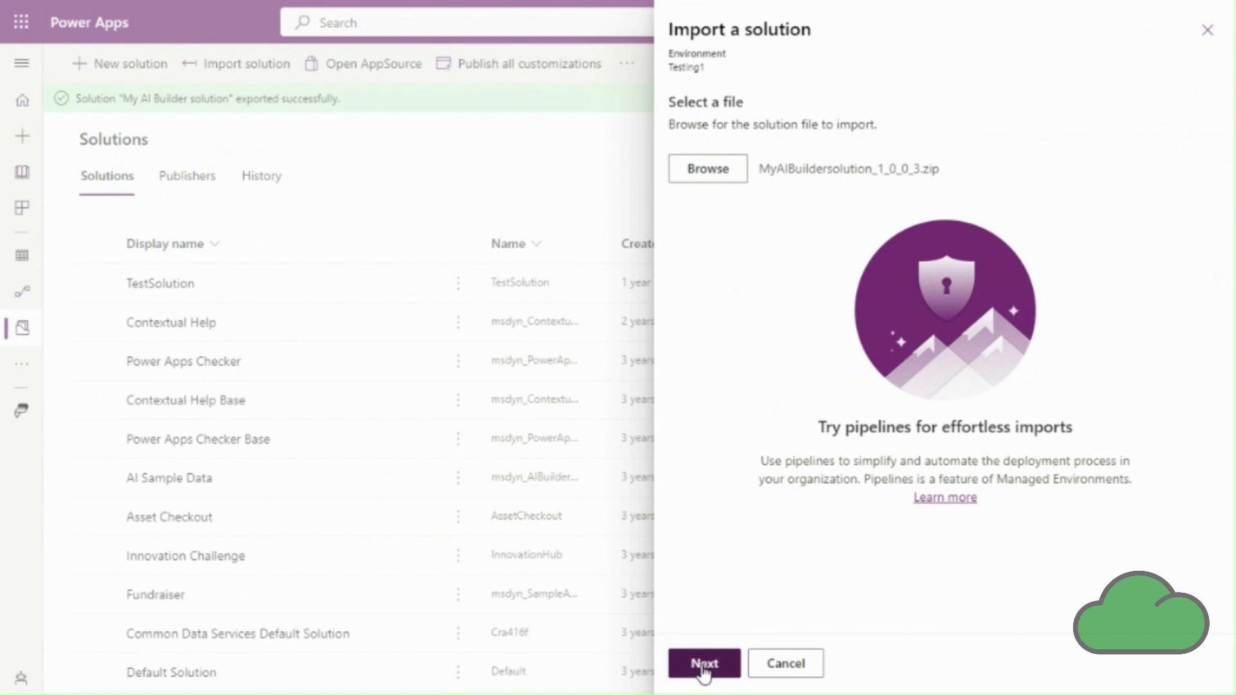
# Step: Advance to the connections step and create a new Excel Online (Business) connection, then refresh
pyautogui.click(703, 663)
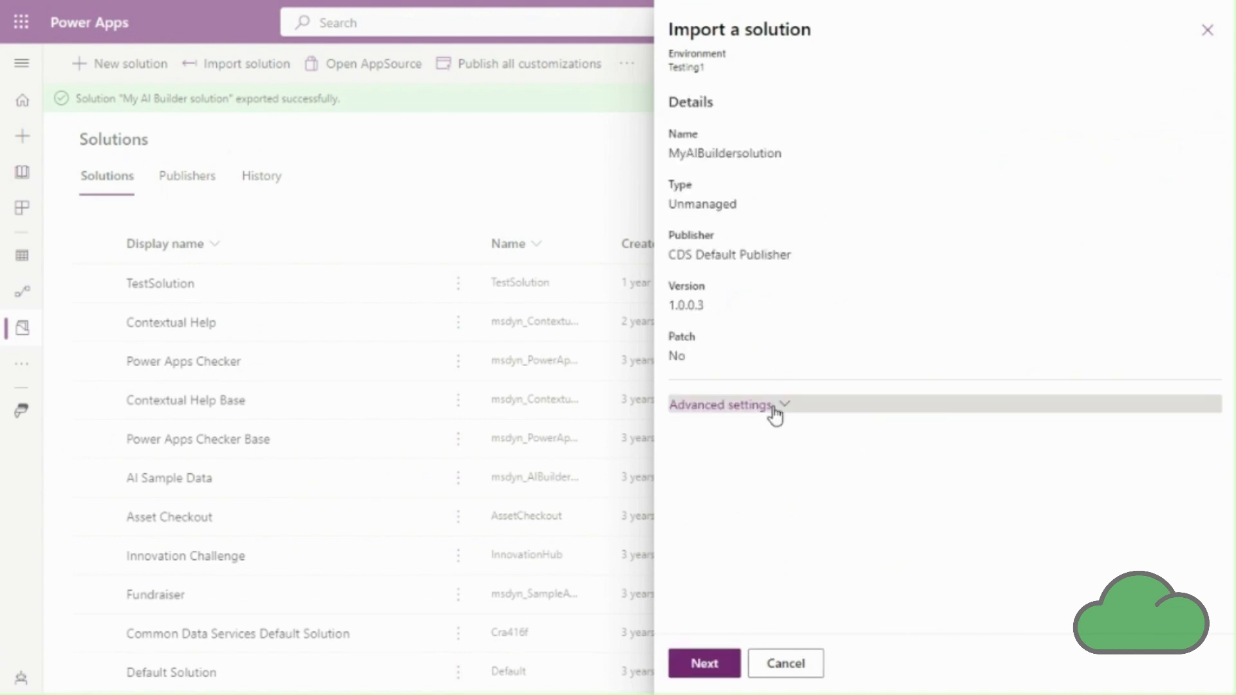
pyautogui.moveTo(703, 663)
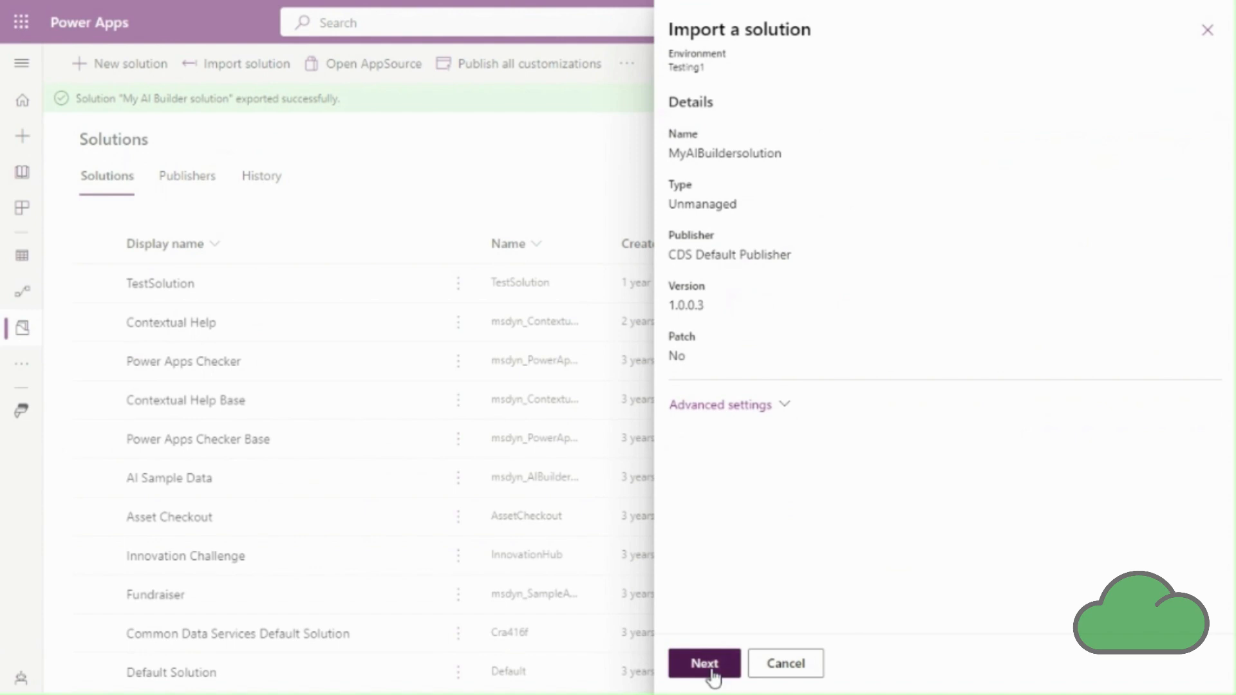
pyautogui.click(703, 663)
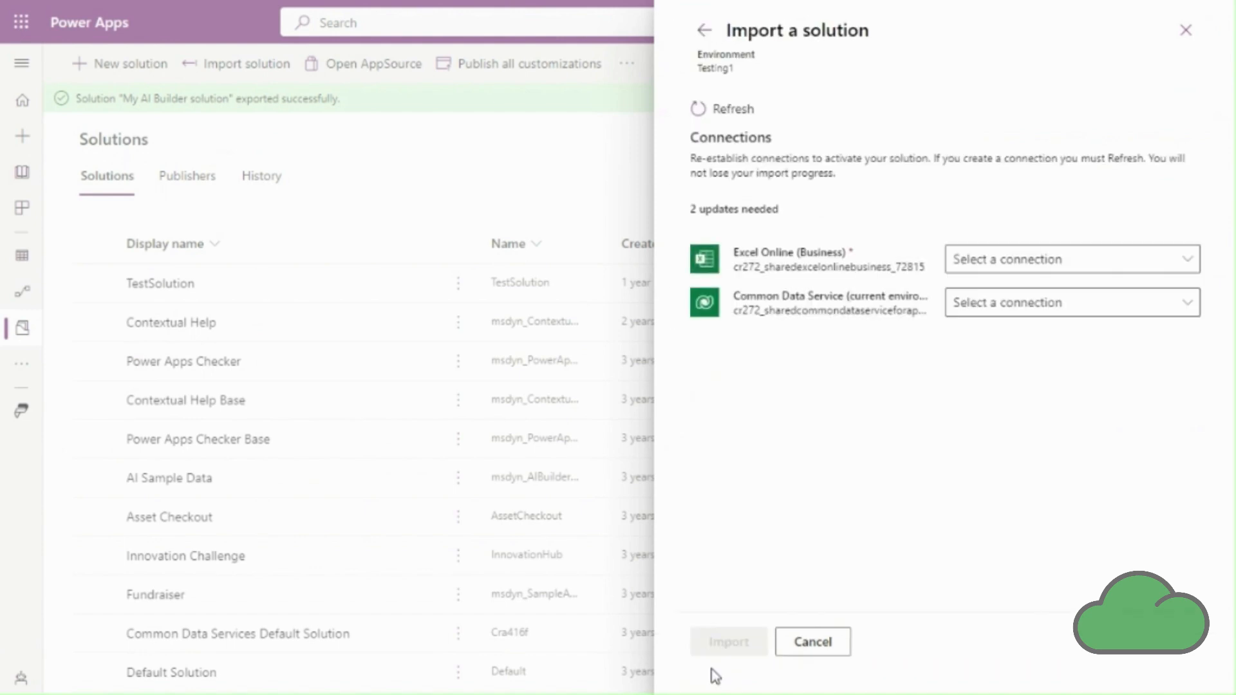
pyautogui.moveTo(721, 649)
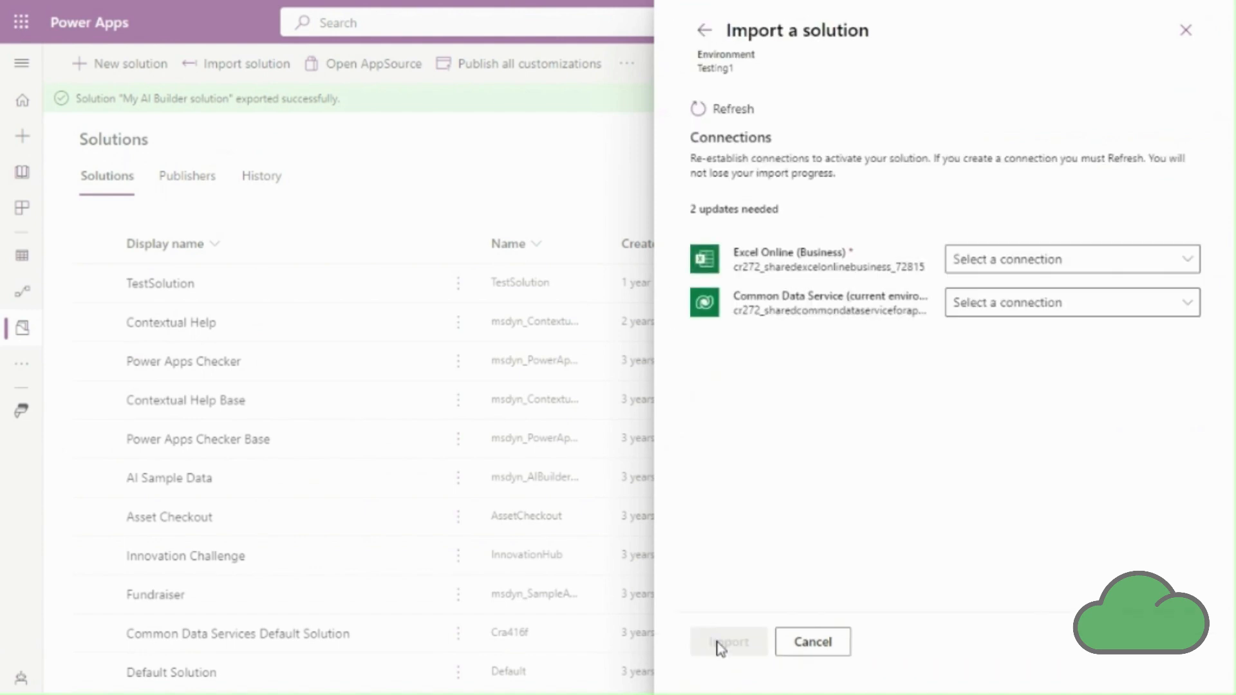
pyautogui.moveTo(914, 453)
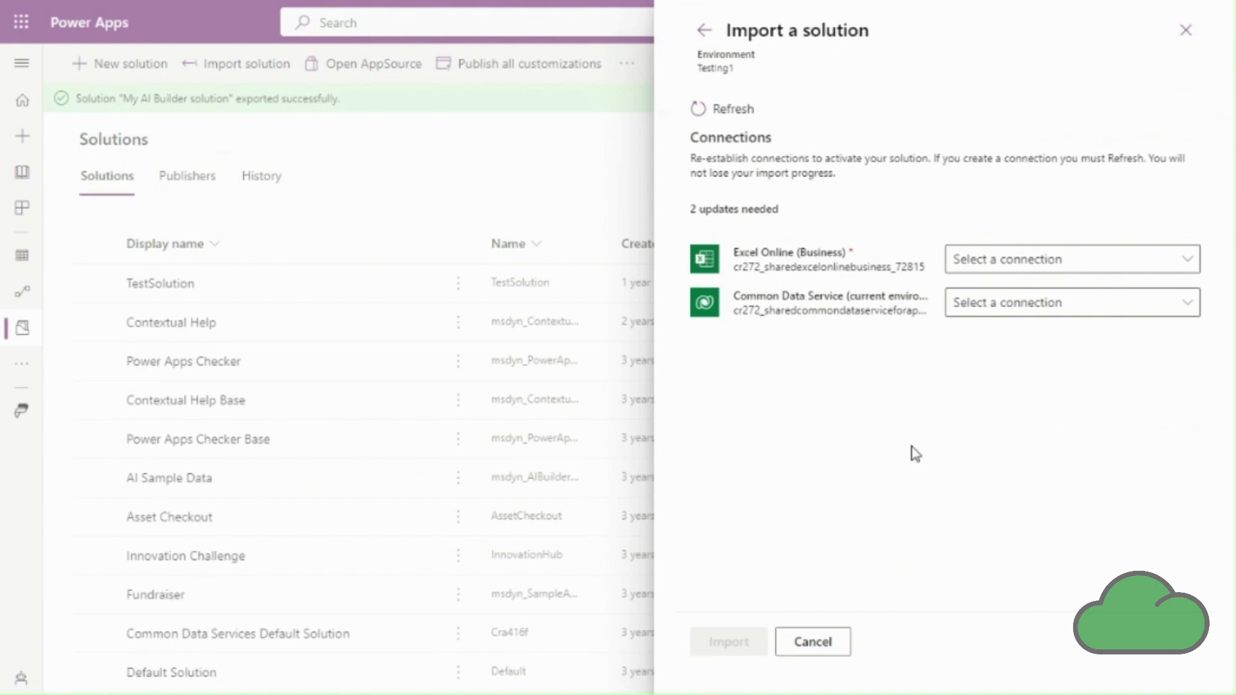
pyautogui.moveTo(1072, 259)
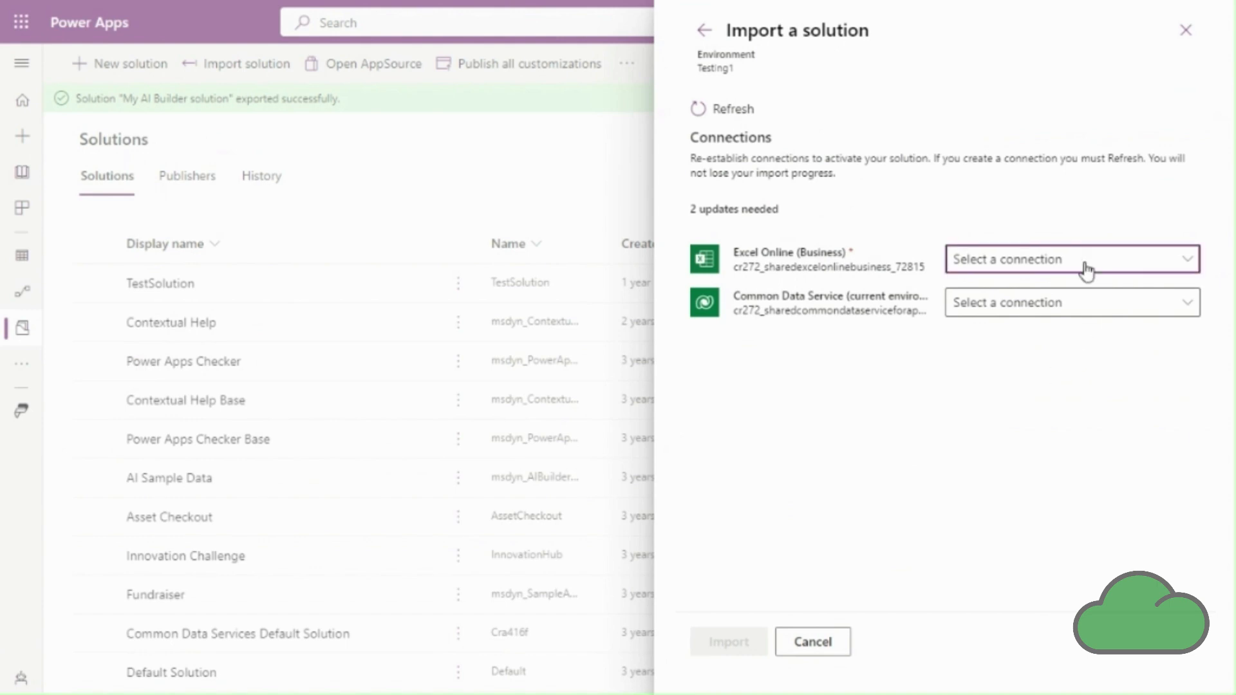
pyautogui.click(1068, 259)
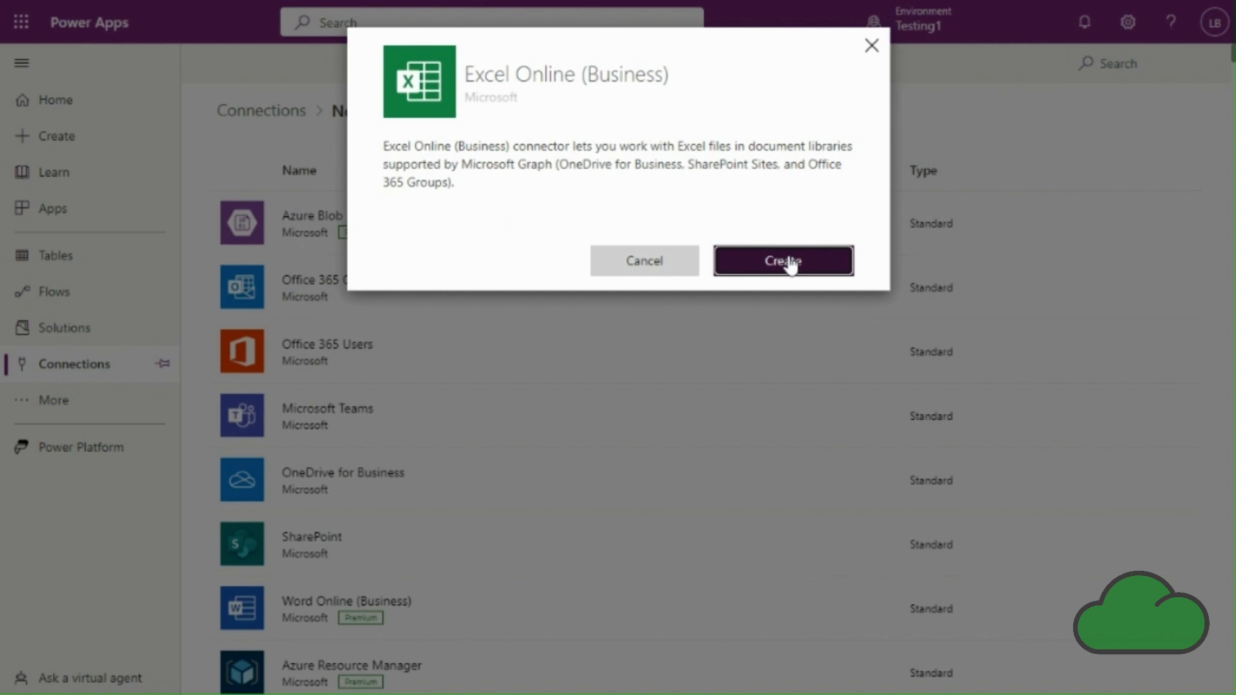
pyautogui.click(781, 260)
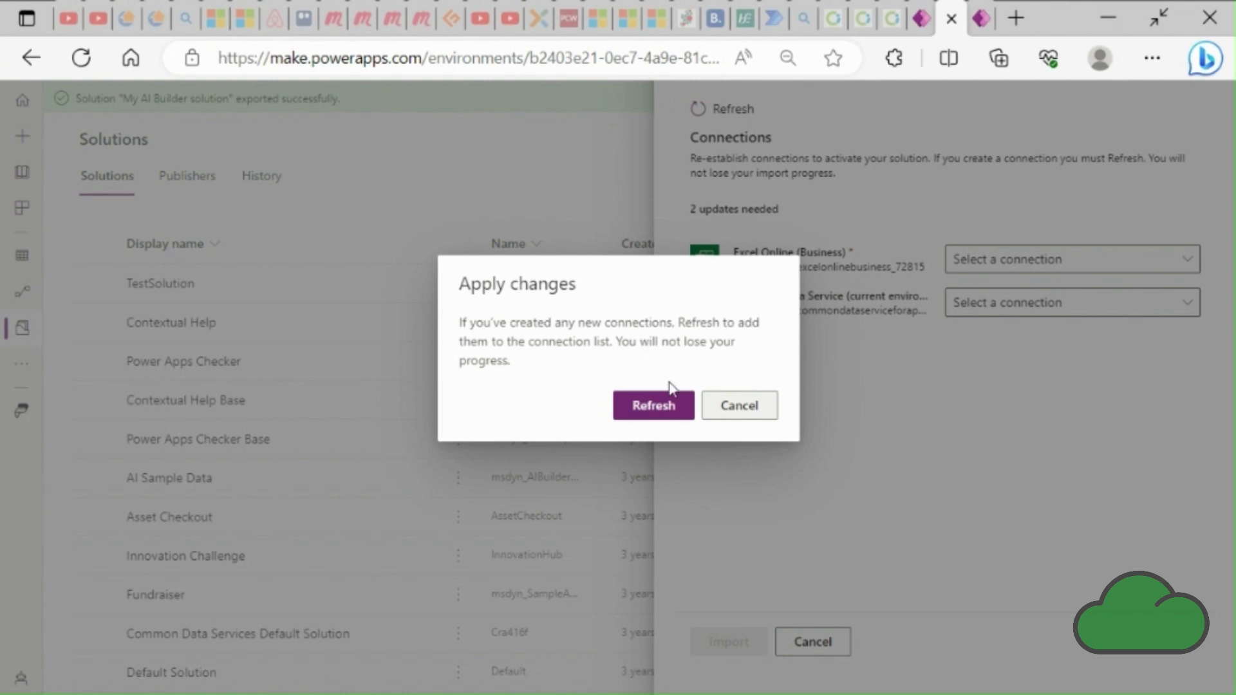
pyautogui.click(652, 406)
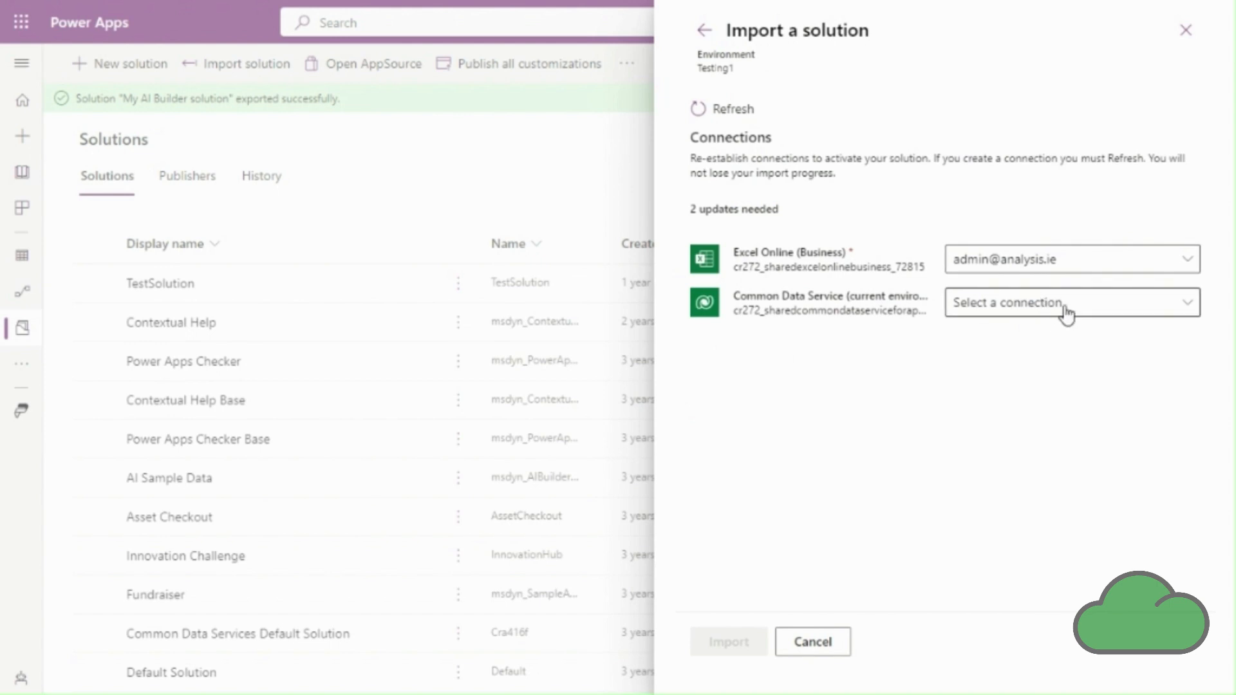
# Step: Create a new Microsoft Dataverse connection for the Common Data Service slot and refresh
pyautogui.click(1069, 302)
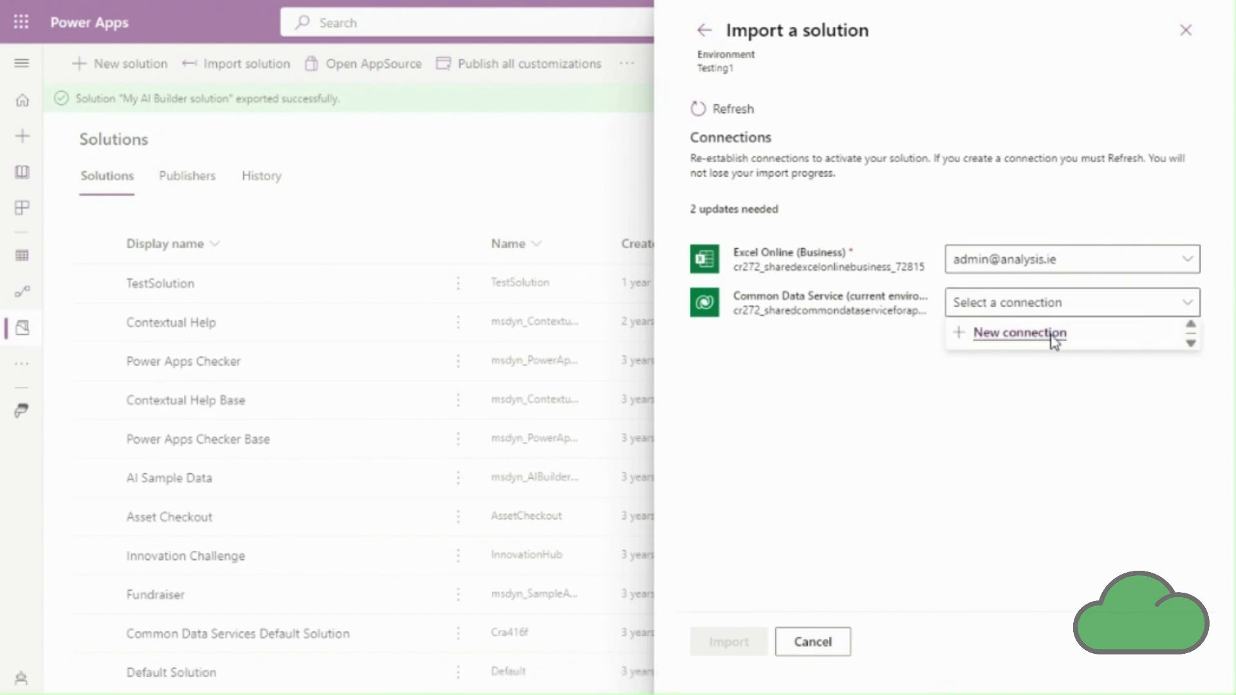
pyautogui.click(1019, 333)
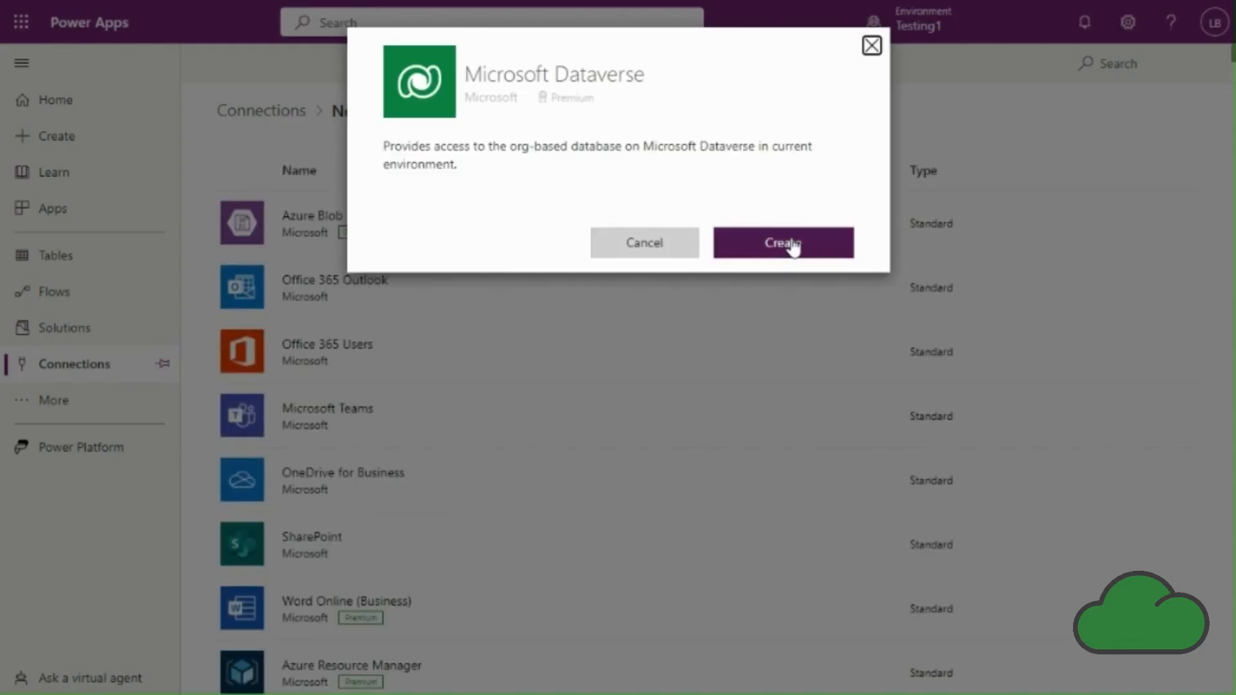
pyautogui.click(782, 242)
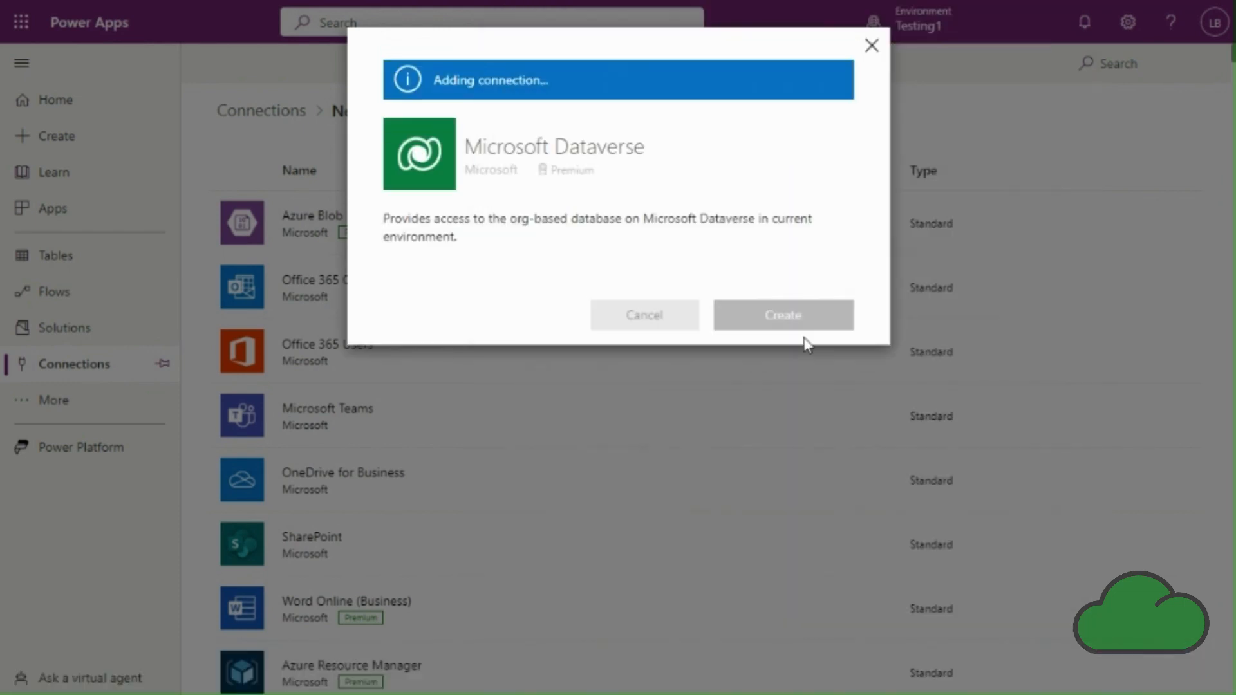
pyautogui.click(782, 315)
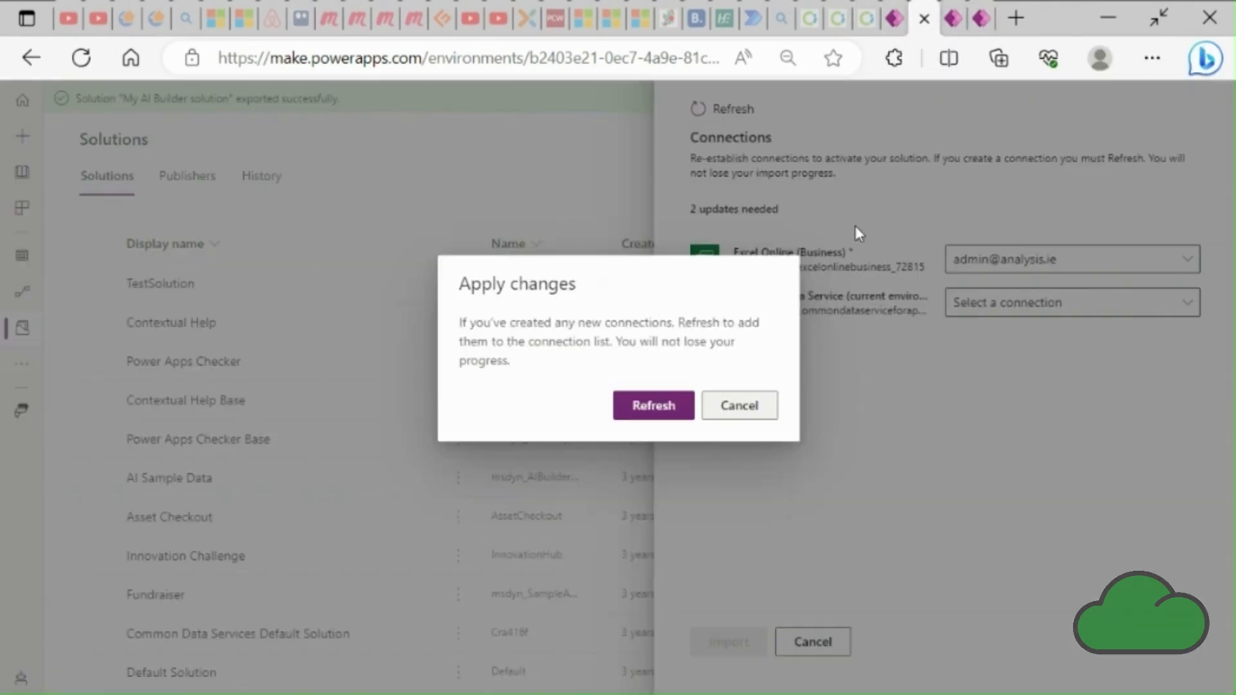
pyautogui.click(653, 405)
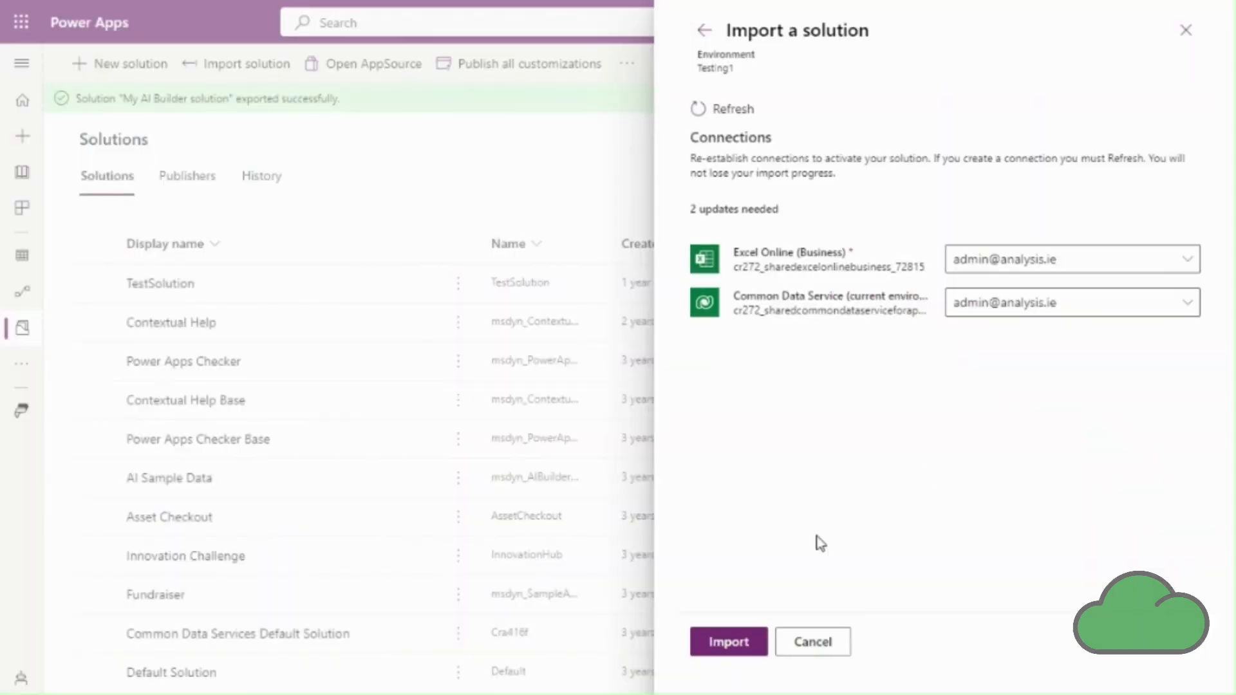
# Step: Run the import into Testing1 and dismiss the warning and success banners
pyautogui.click(726, 642)
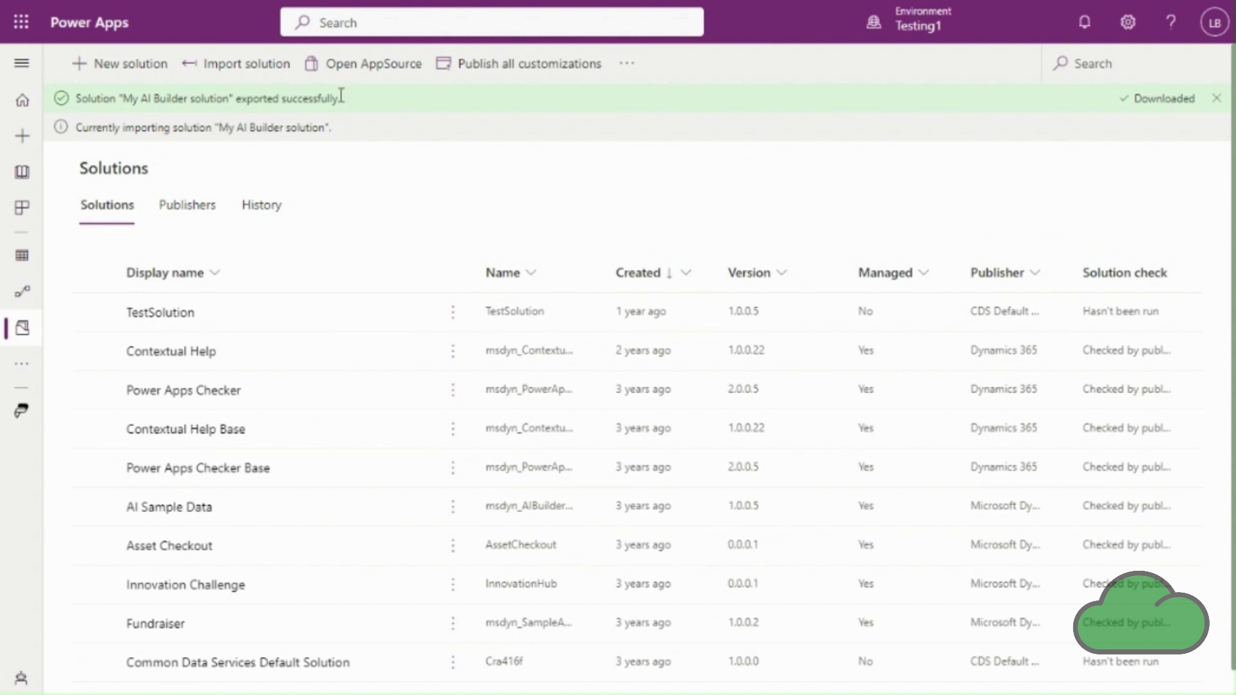
pyautogui.moveTo(386, 195)
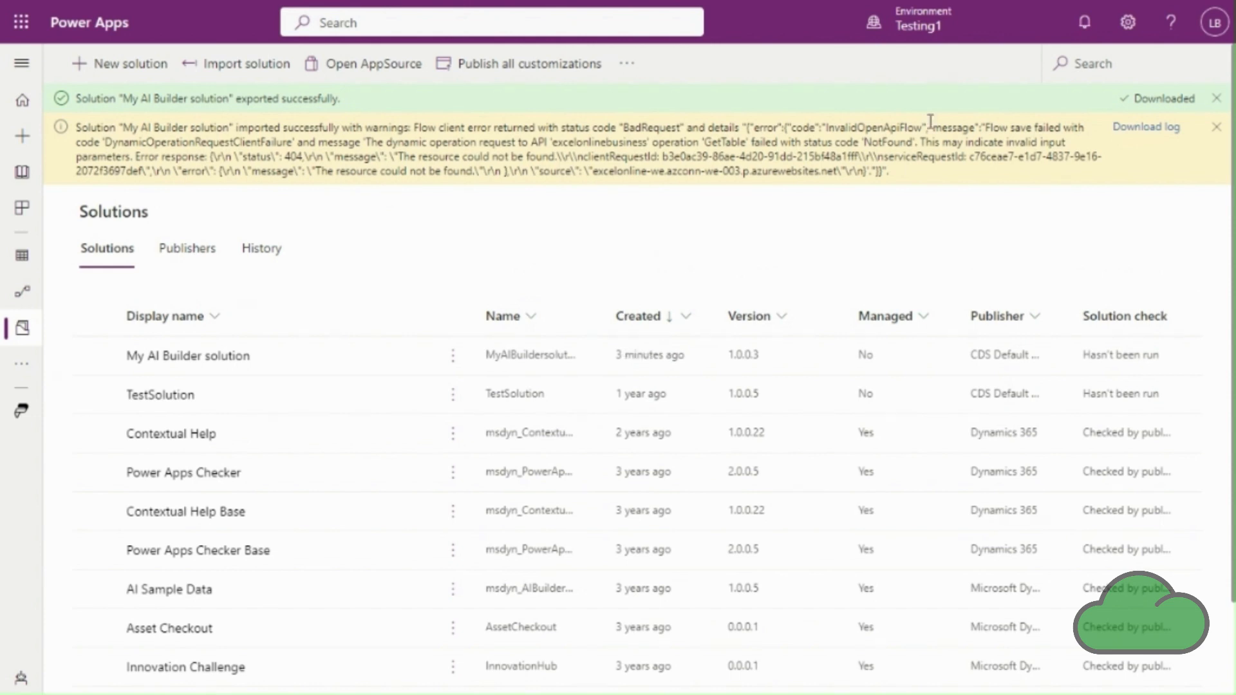
pyautogui.click(1216, 127)
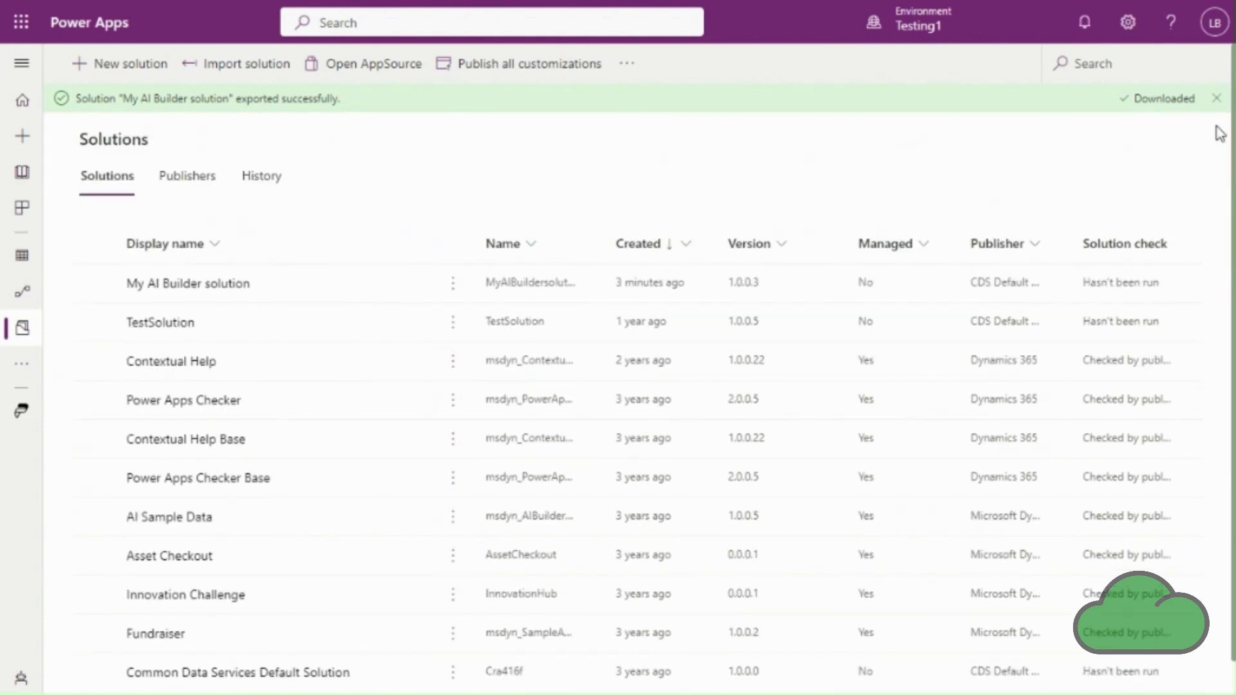
pyautogui.click(1217, 98)
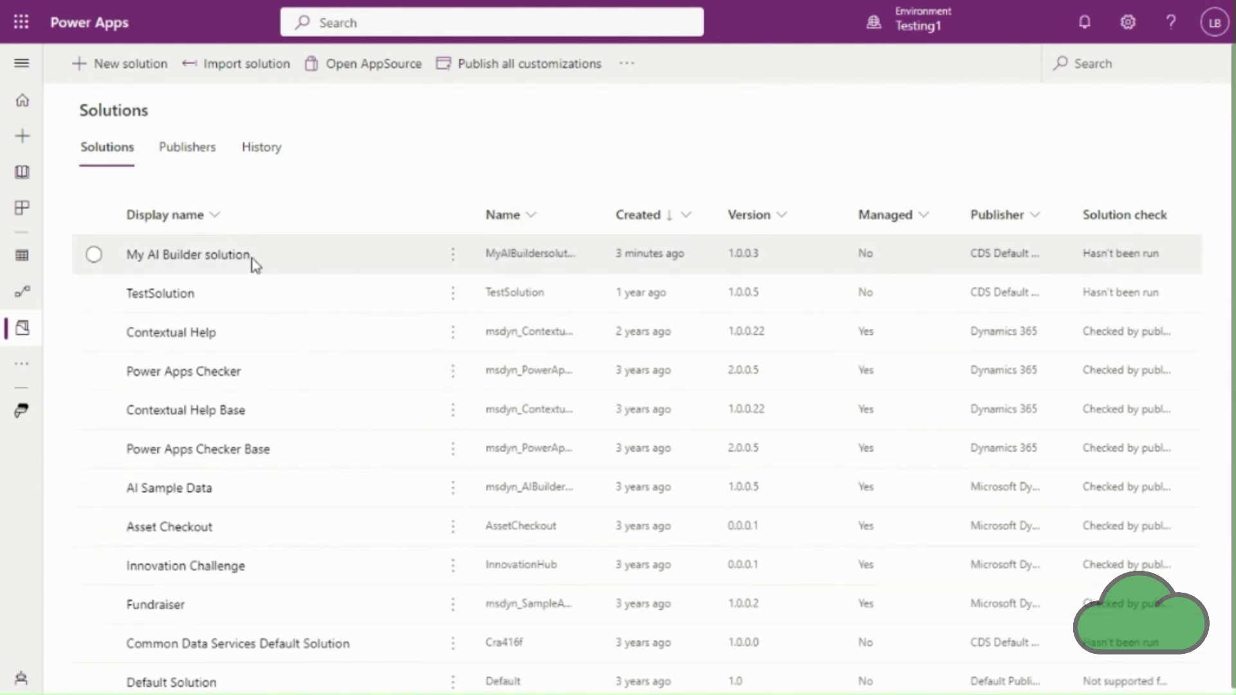
# Step: From the imported solution's Cloud flows, open My AI Builder flow for editing
pyautogui.click(94, 255)
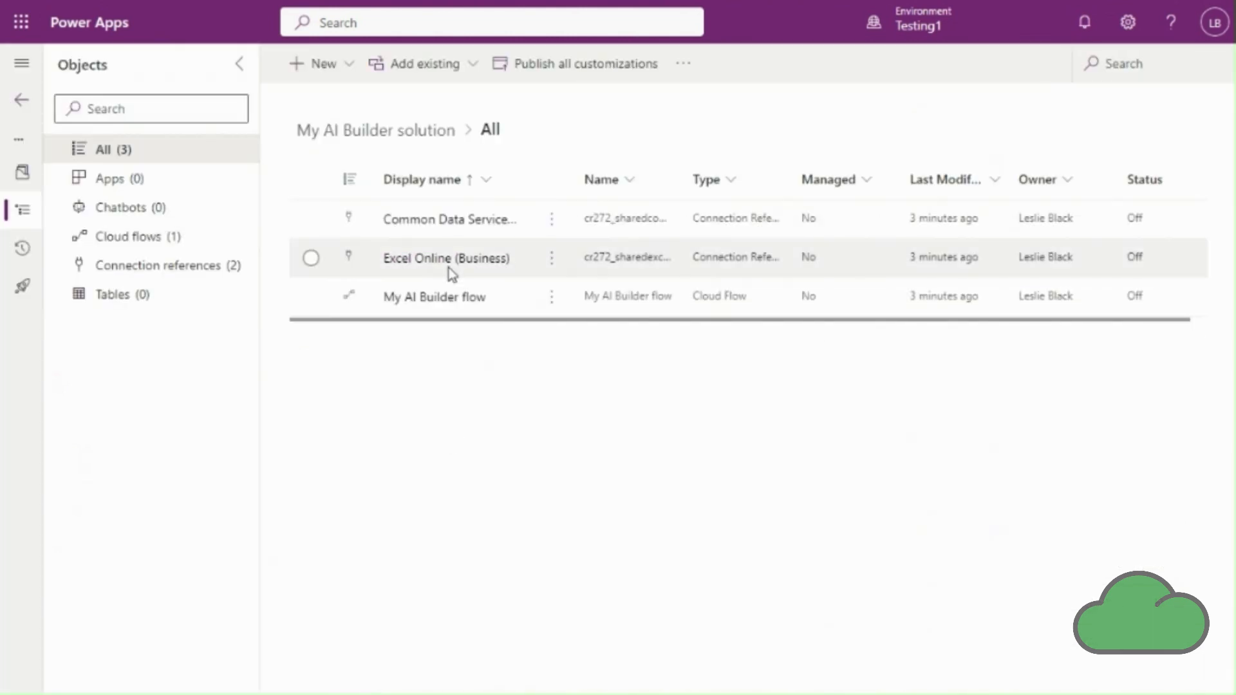
pyautogui.click(128, 237)
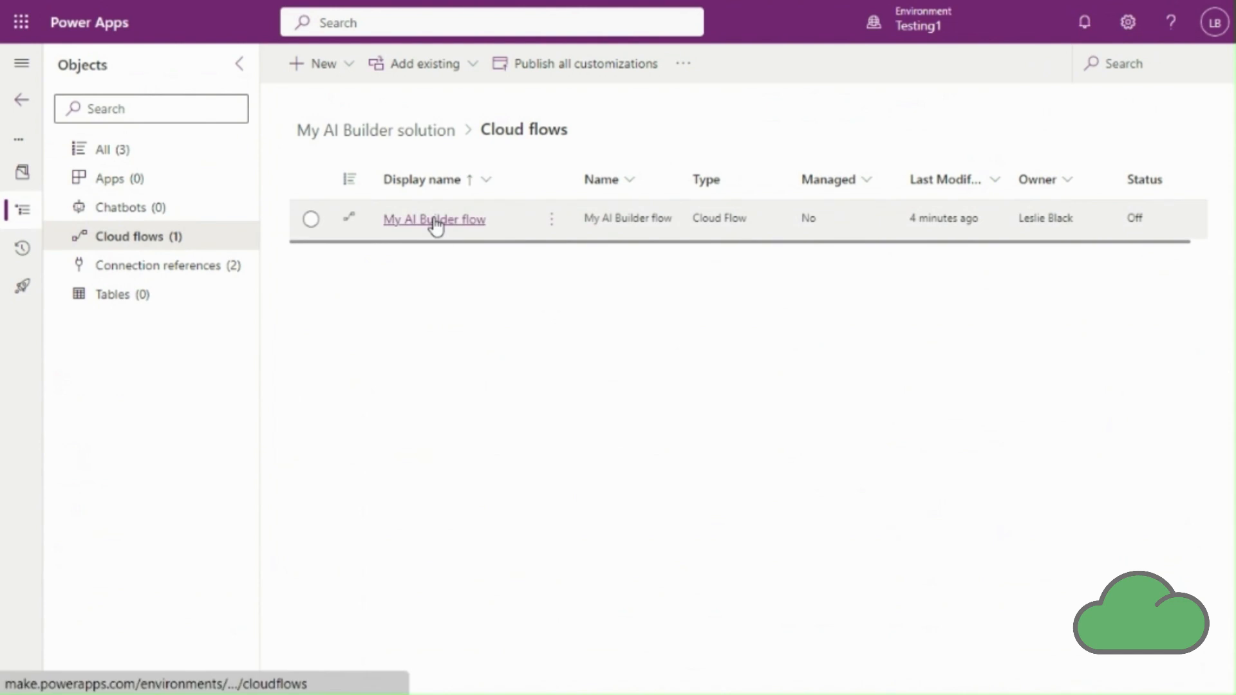
pyautogui.click(434, 219)
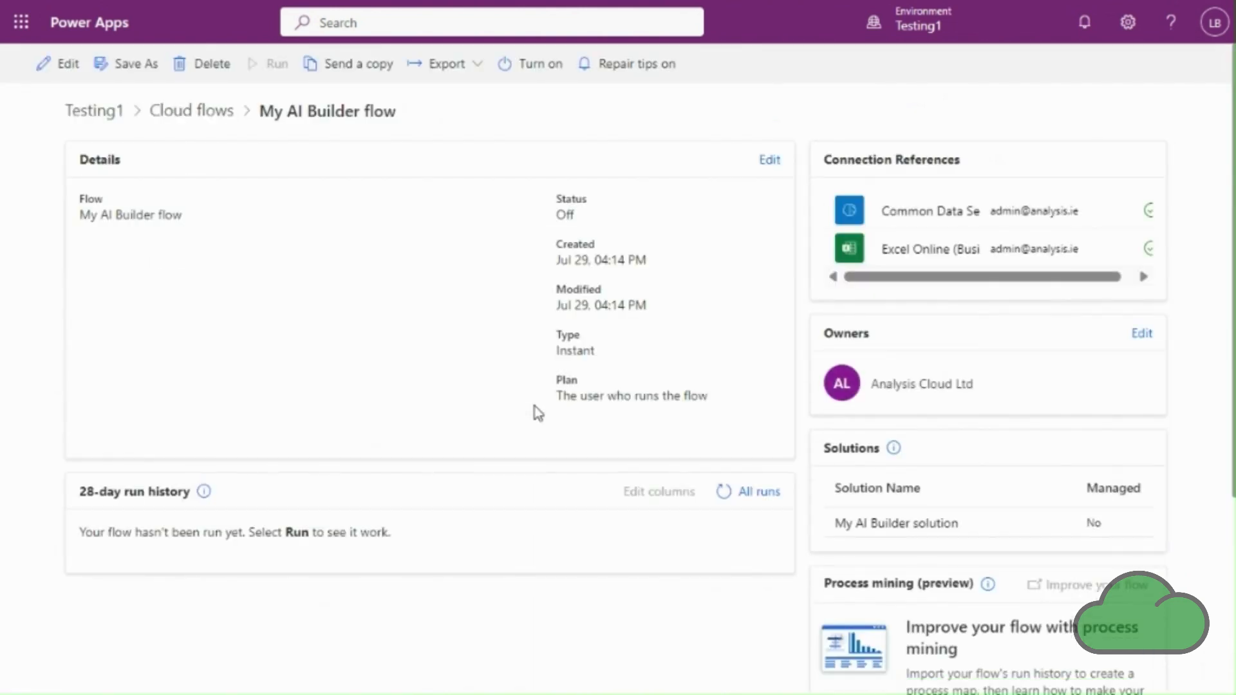
pyautogui.click(67, 65)
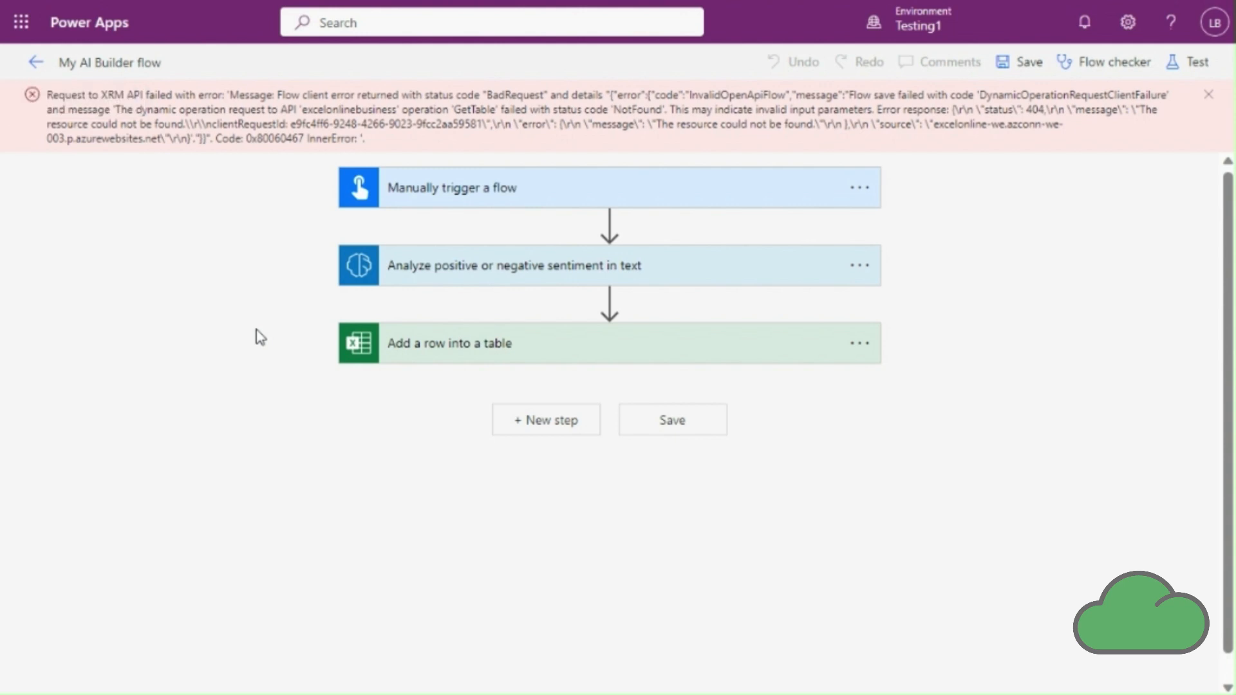
pyautogui.moveTo(566, 188)
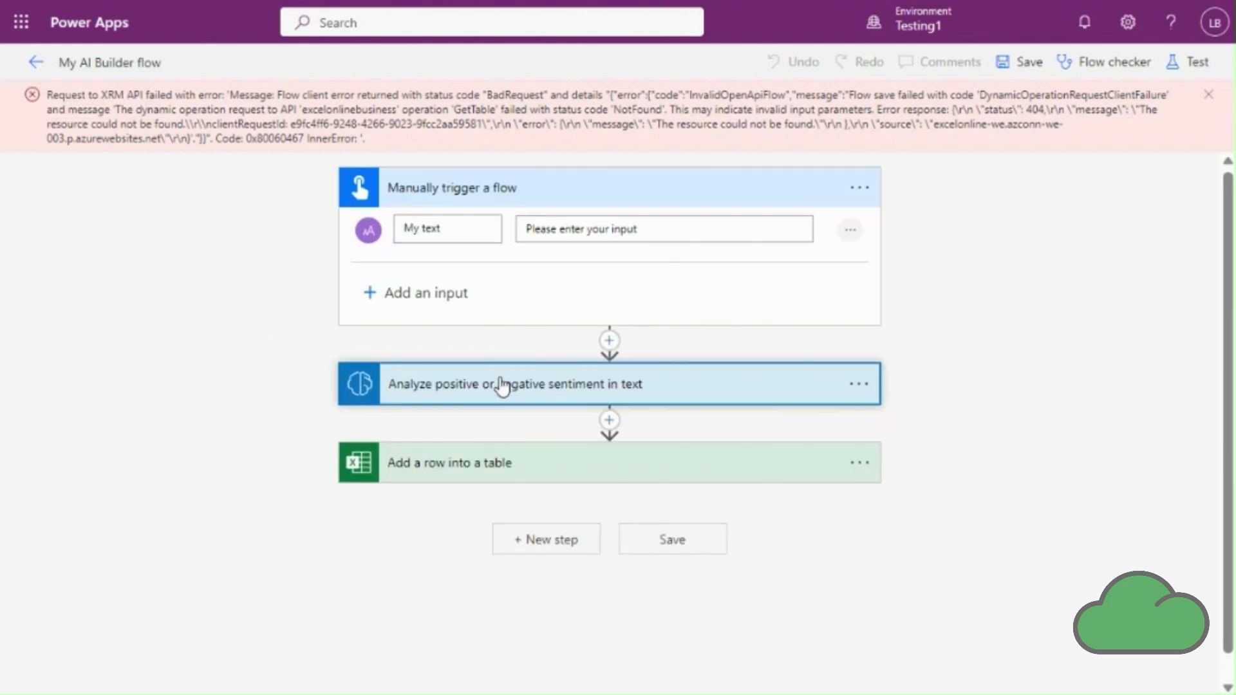
# Step: Expand the sentiment and Add a row into a table steps to reveal the Excel table-not-found error
pyautogui.click(512, 383)
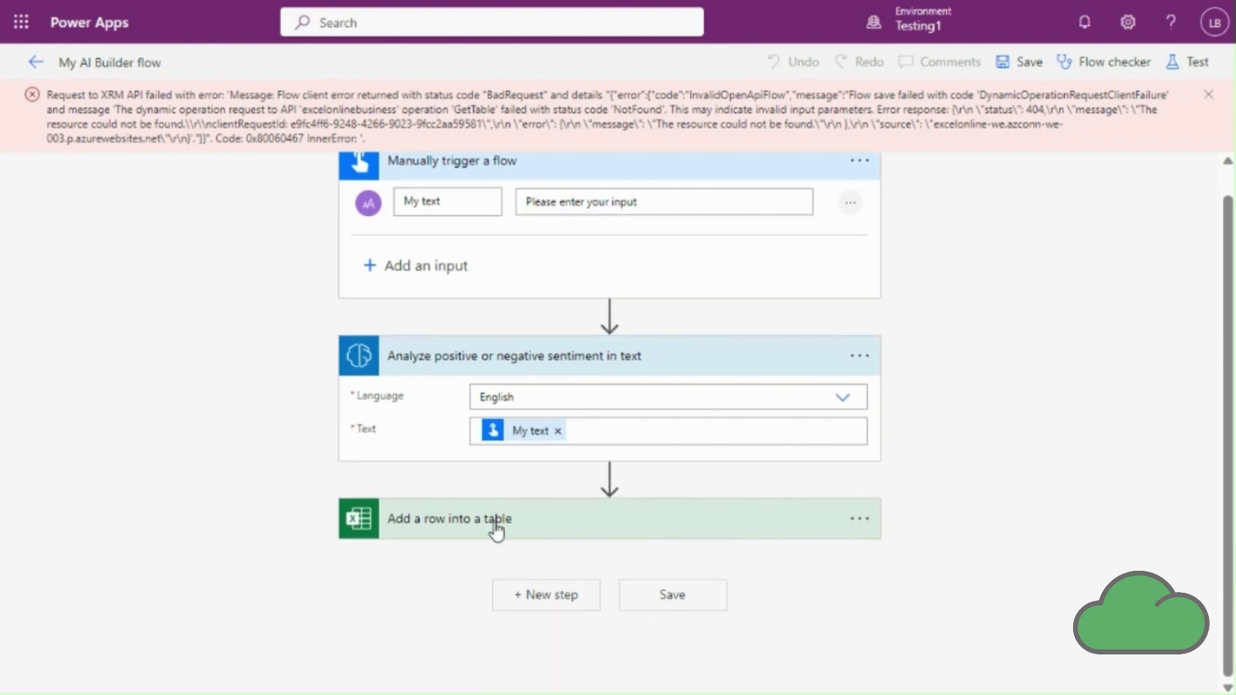
pyautogui.click(449, 519)
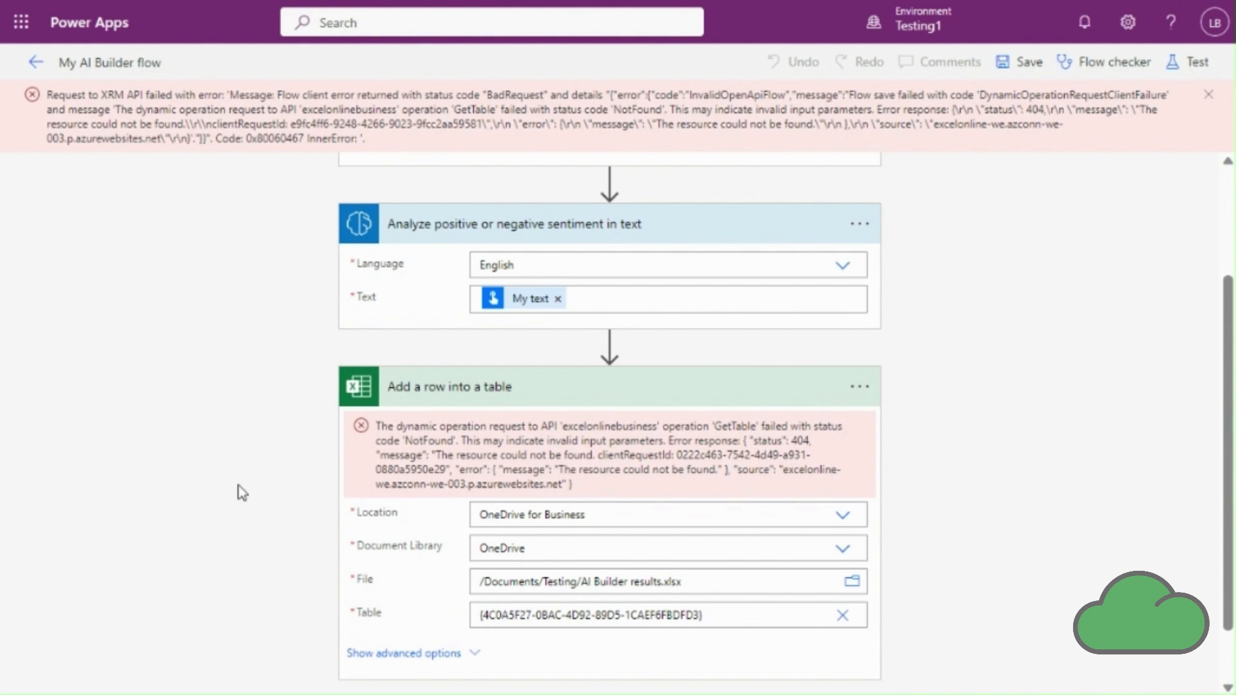
pyautogui.scroll(-3)
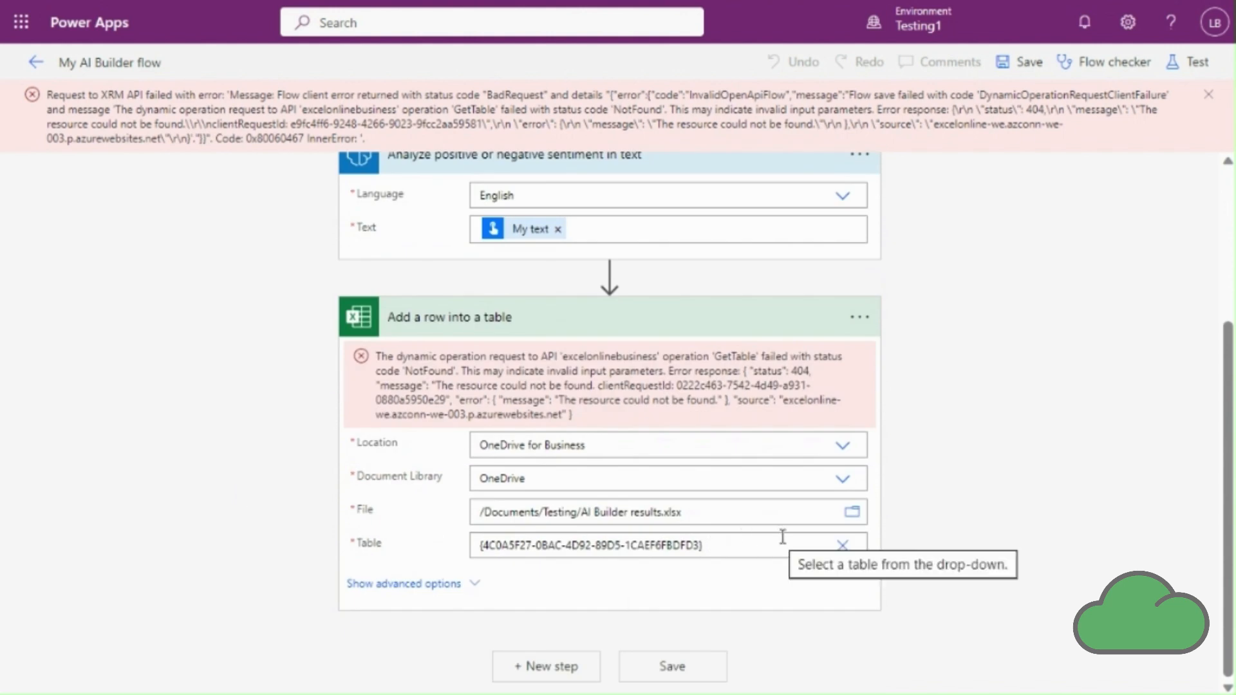
pyautogui.click(842, 544)
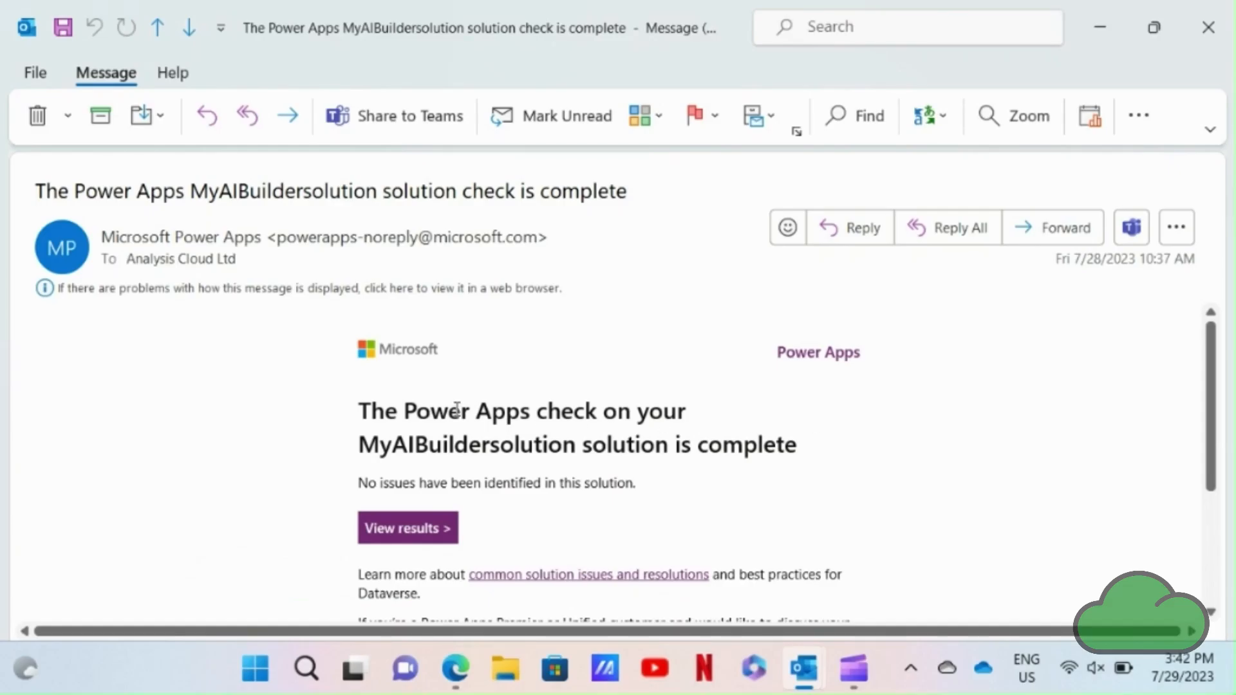
# Step: Open the MyAIBuildersolution solution-check email and scroll through its no-issues message
pyautogui.doubleClick(467, 444)
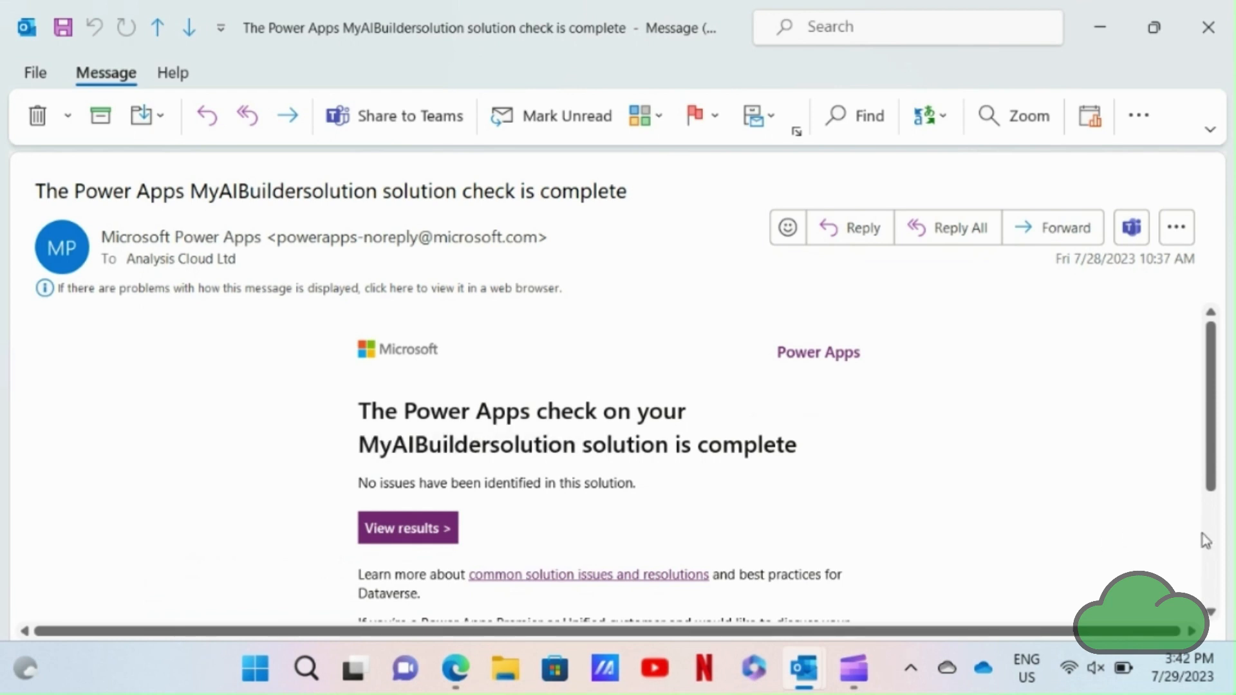
pyautogui.scroll(-3)
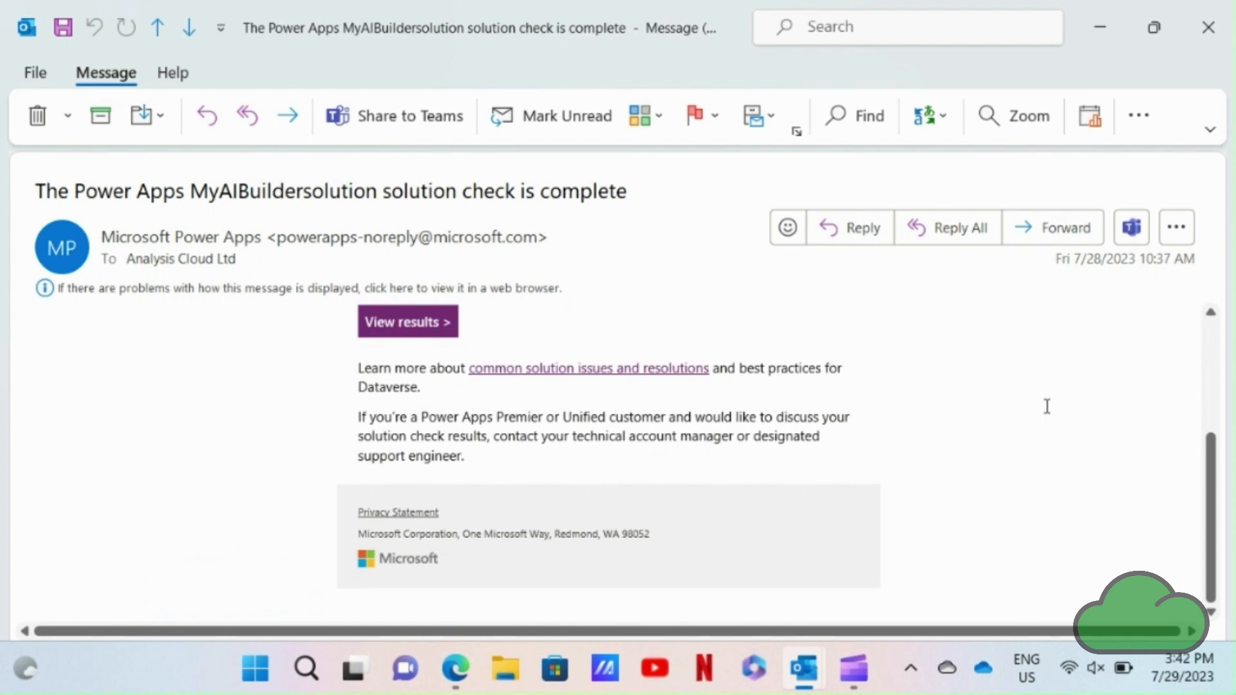
pyautogui.moveTo(407, 322)
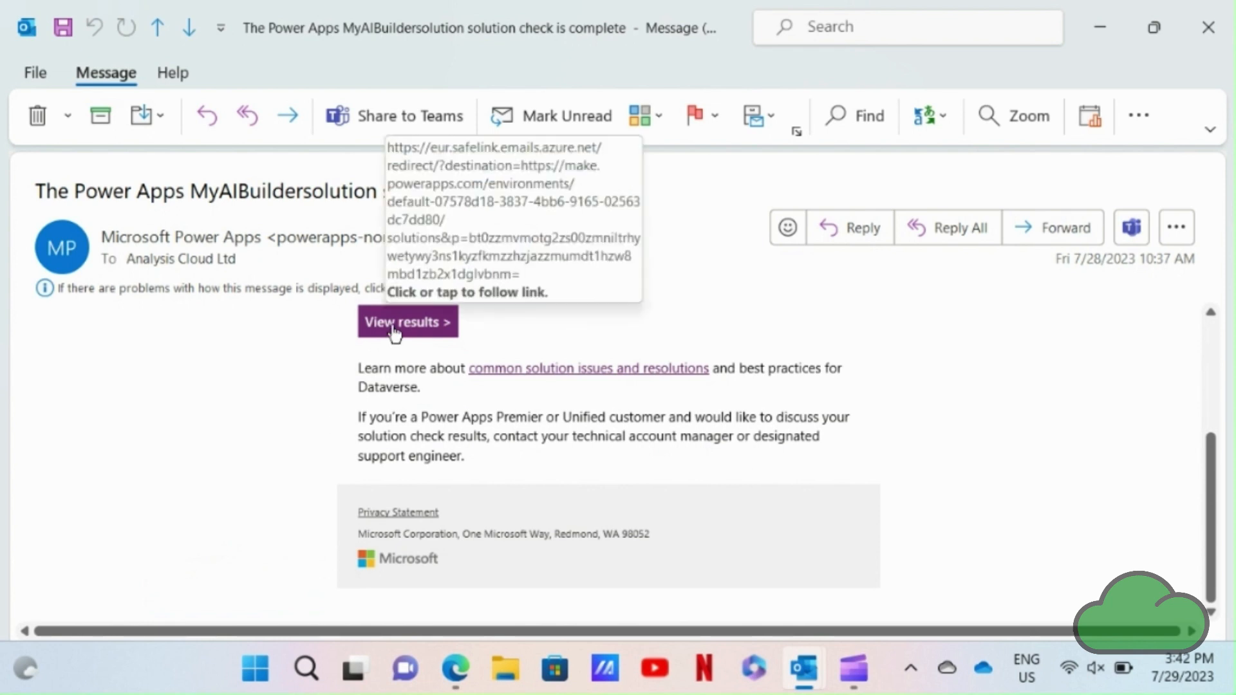
pyautogui.moveTo(251, 396)
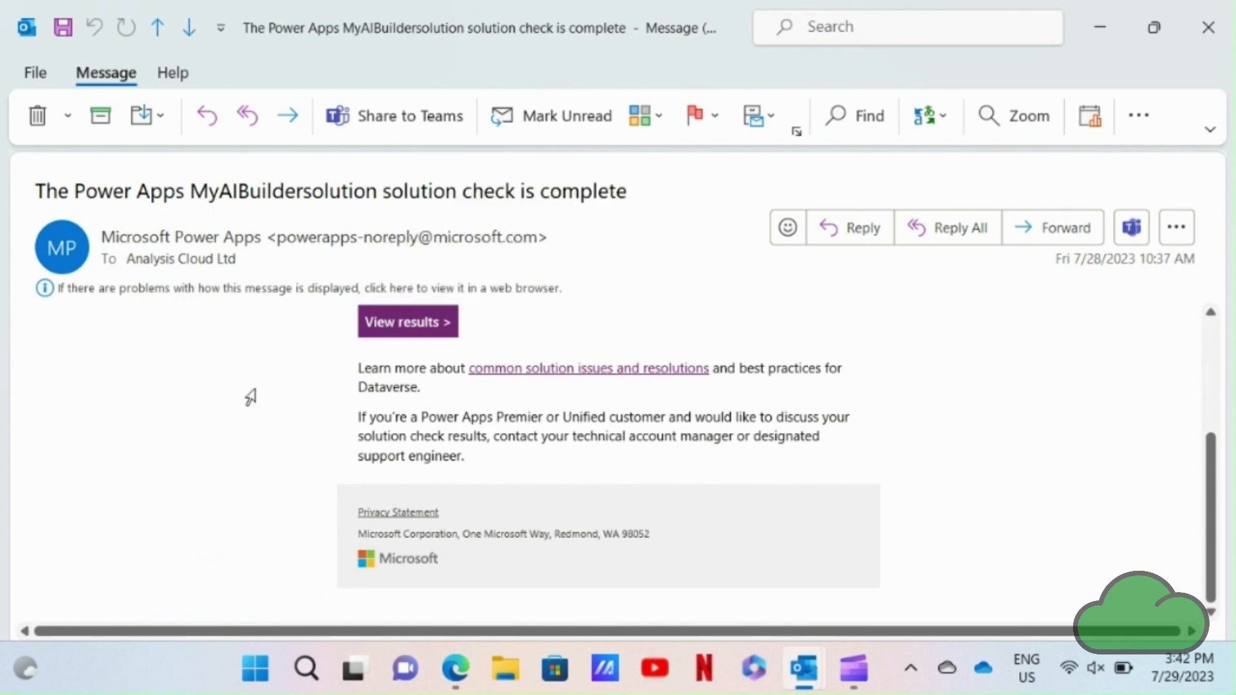